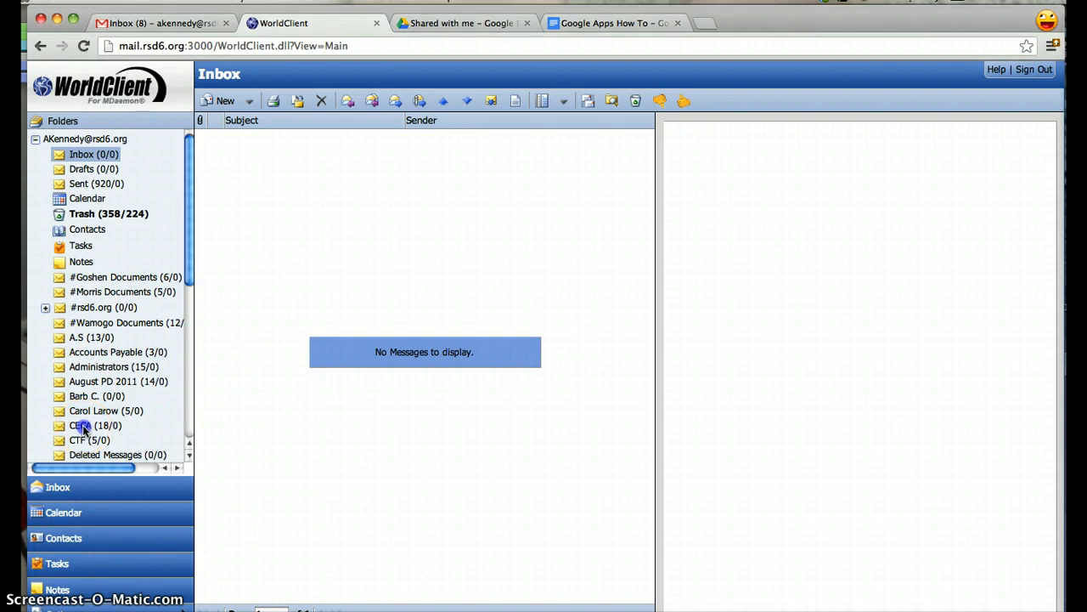
# Select all 16 messages in WorldClient's CECA folder
pyautogui.click(81, 424)
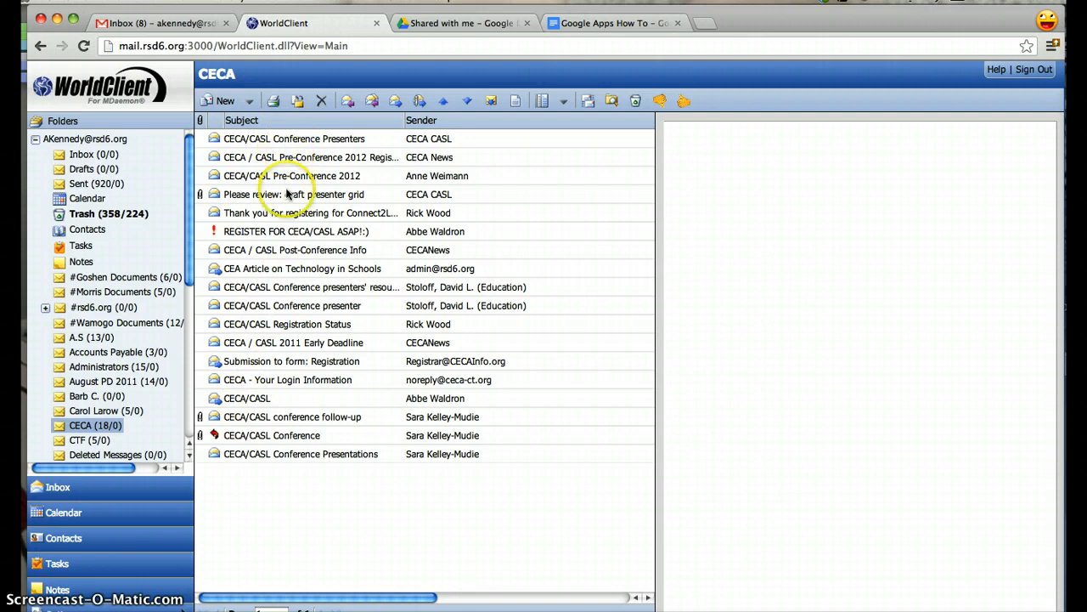
pyautogui.moveTo(320, 136)
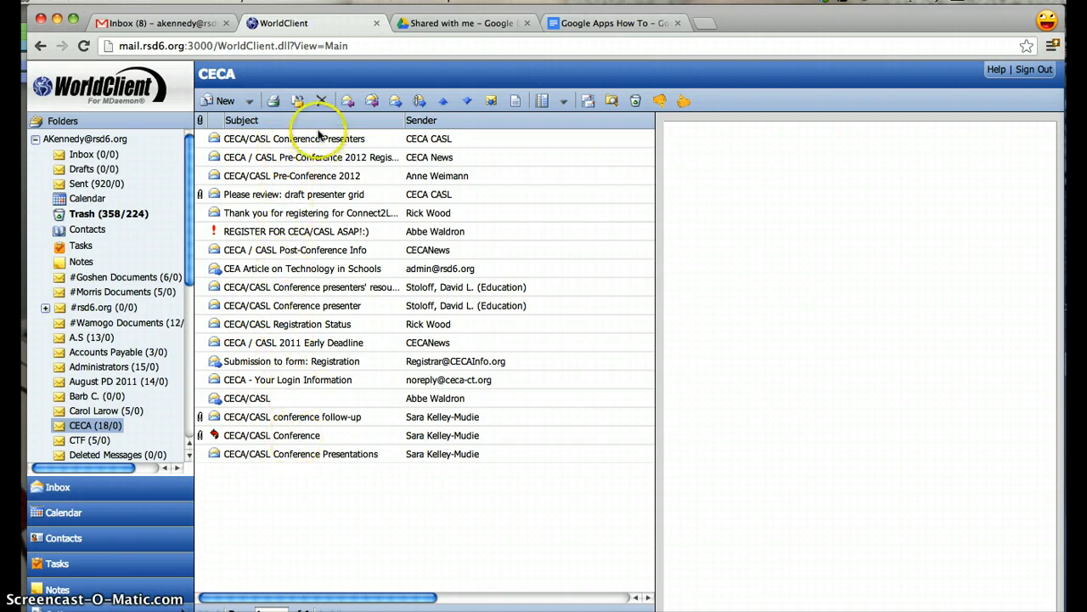
pyautogui.click(320, 139)
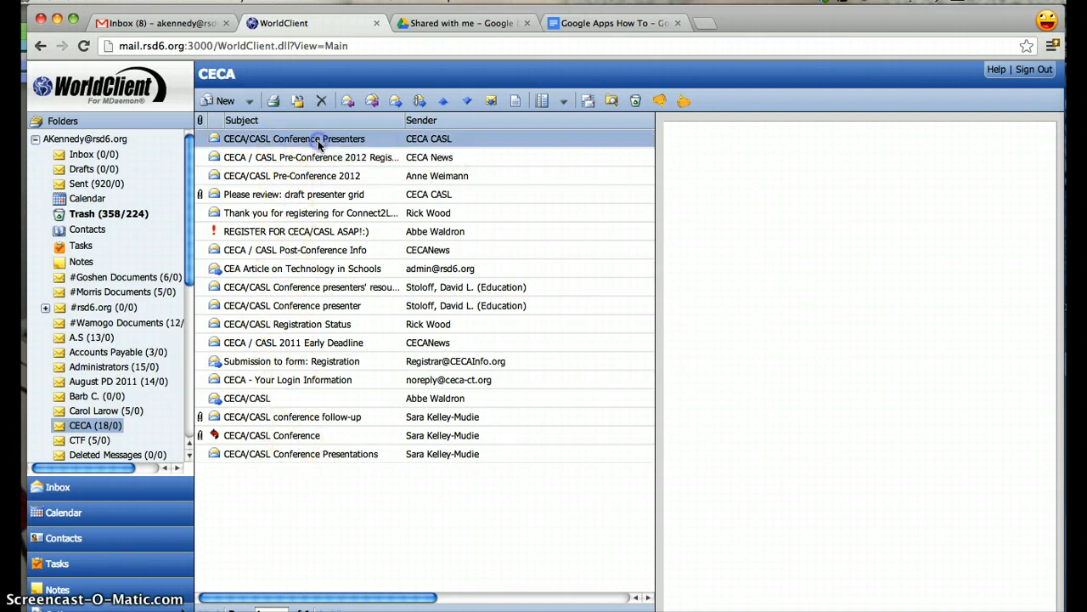
pyautogui.click(294, 139)
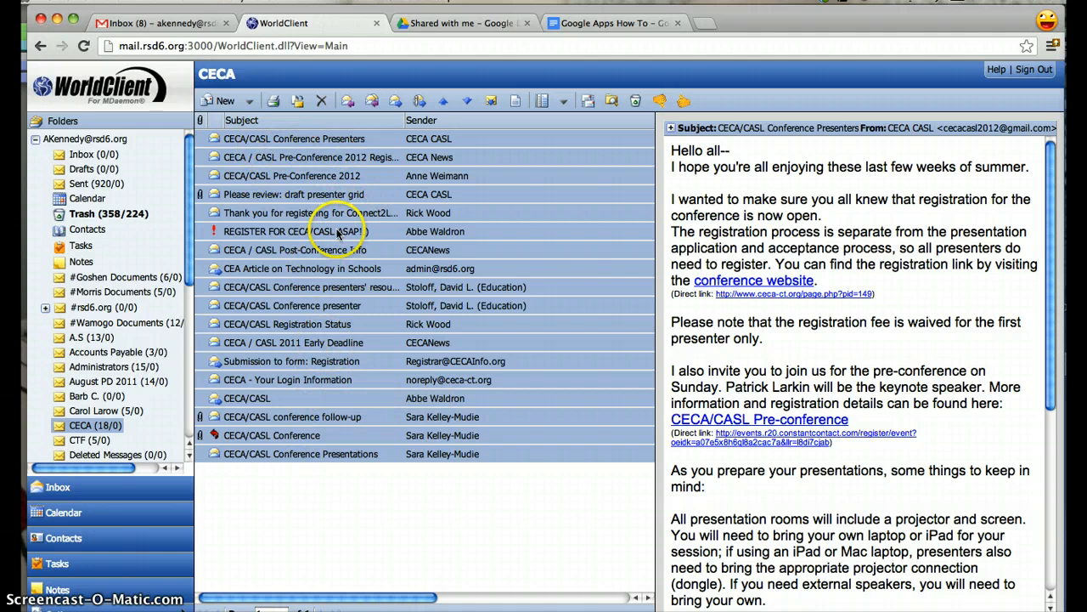
# Move the selected CECA messages into the WorldClient Inbox via Copy/Move
pyautogui.rightClick(332, 231)
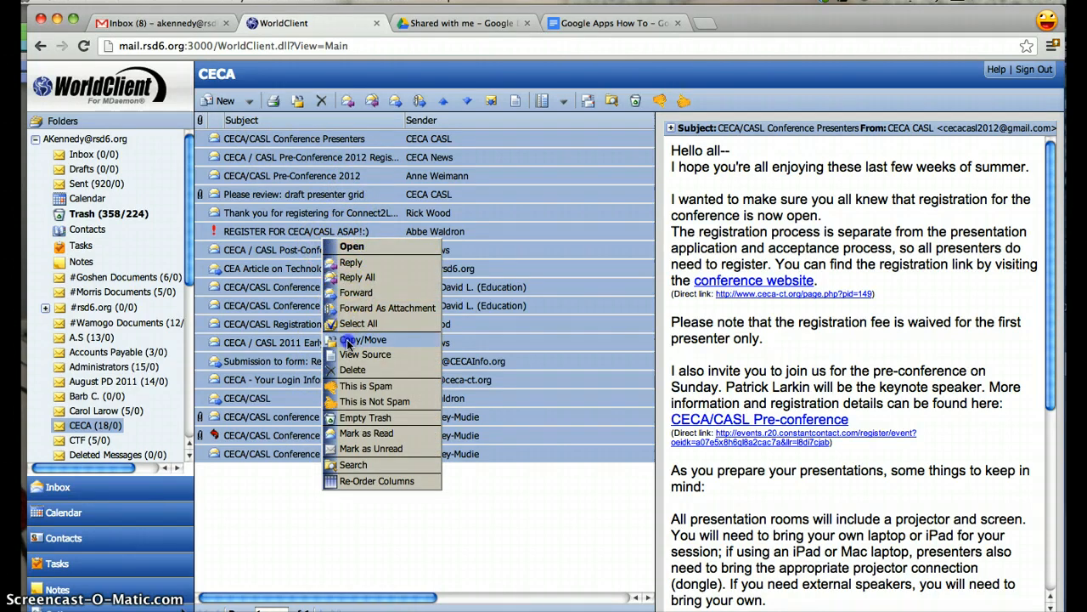
pyautogui.click(363, 339)
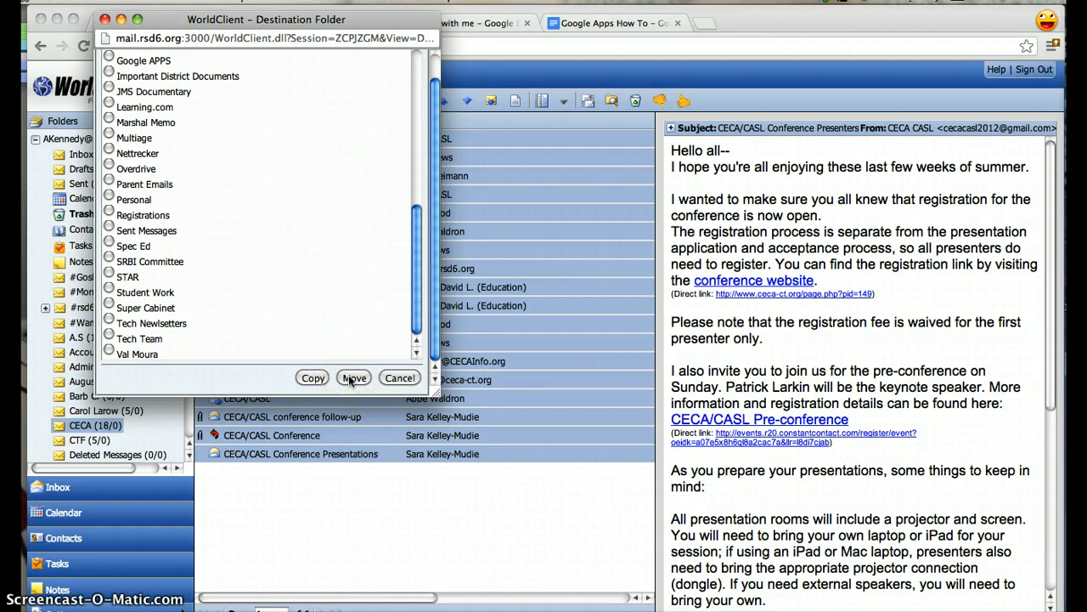
pyautogui.click(353, 378)
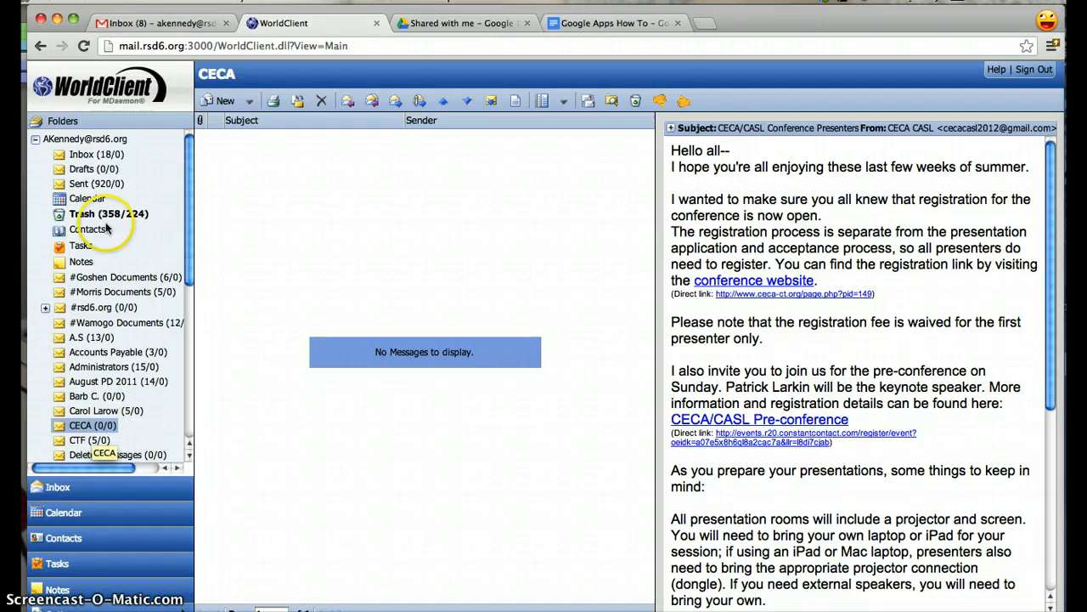
# View the moved CECA messages in the WorldClient Inbox
pyautogui.click(82, 153)
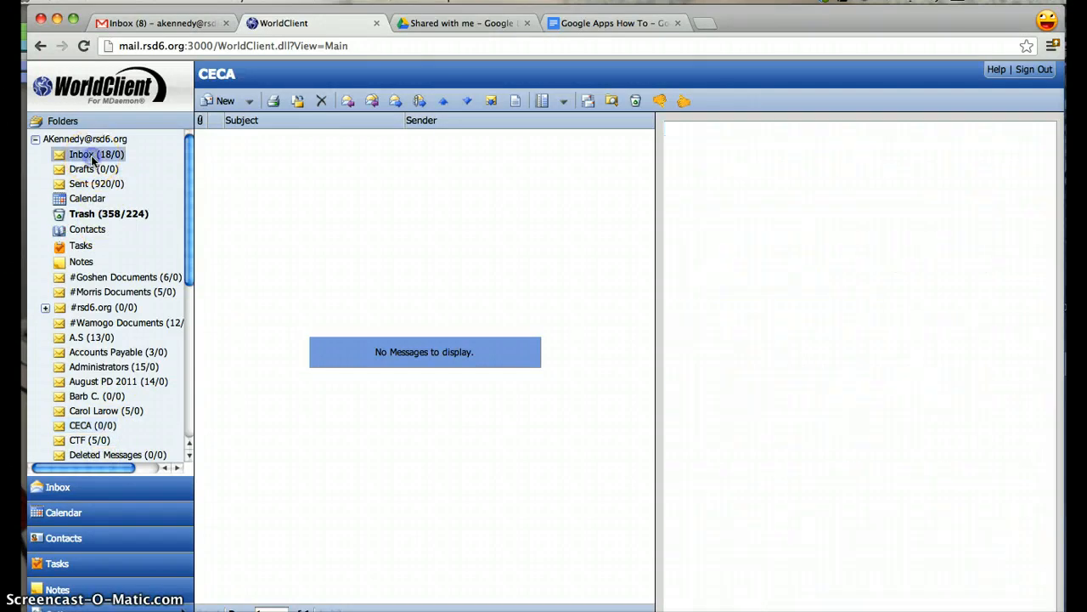
pyautogui.click(82, 153)
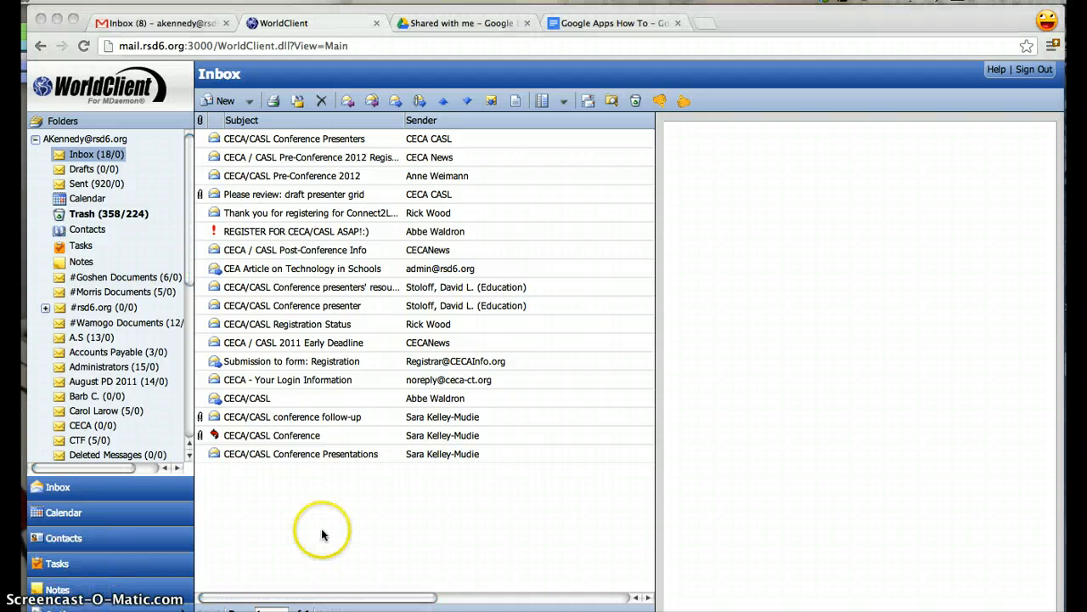
pyautogui.moveTo(296, 136)
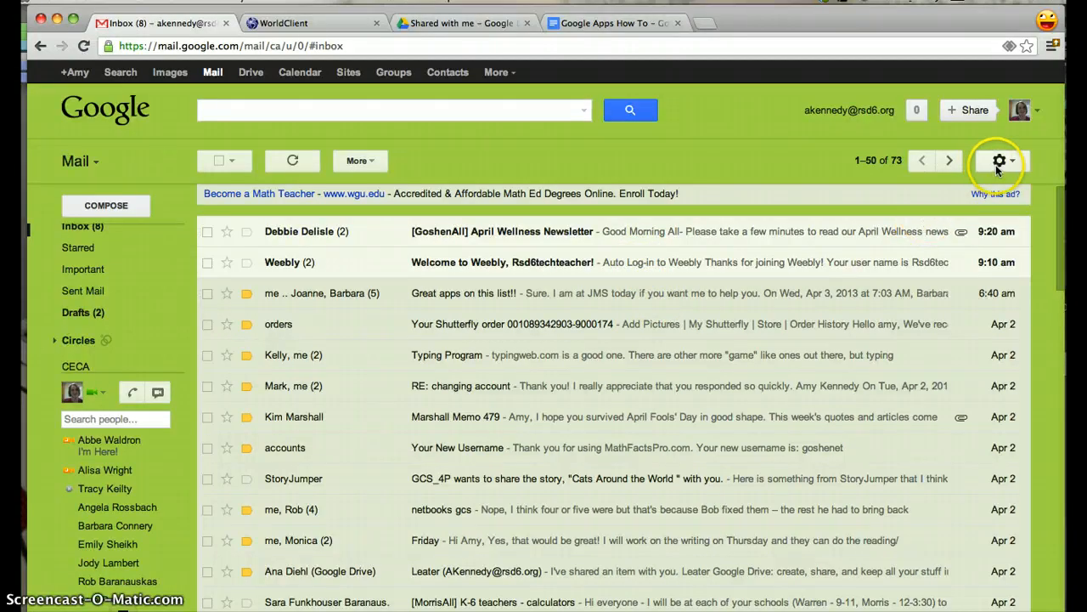
# From Gmail's Accounts settings, start adding a POP3 mail account you own
pyautogui.click(999, 159)
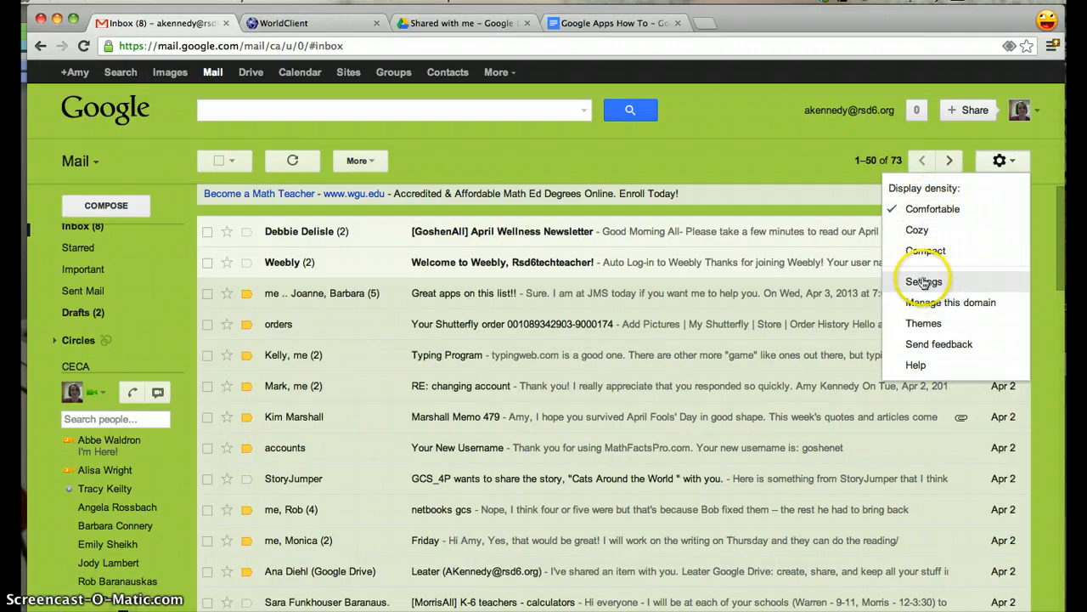
pyautogui.click(924, 282)
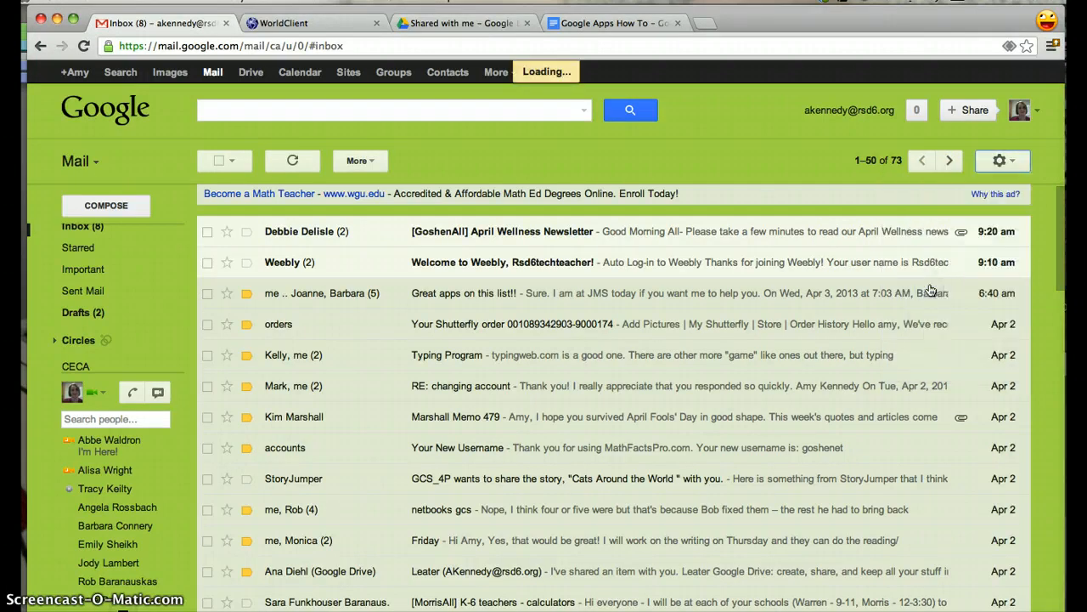
pyautogui.click(999, 160)
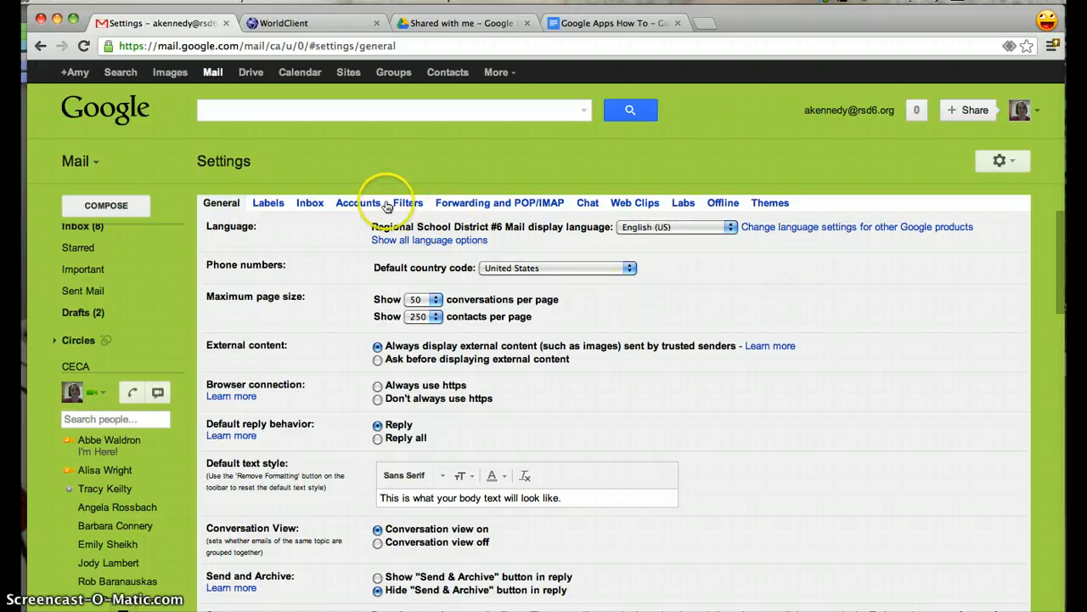
pyautogui.click(357, 202)
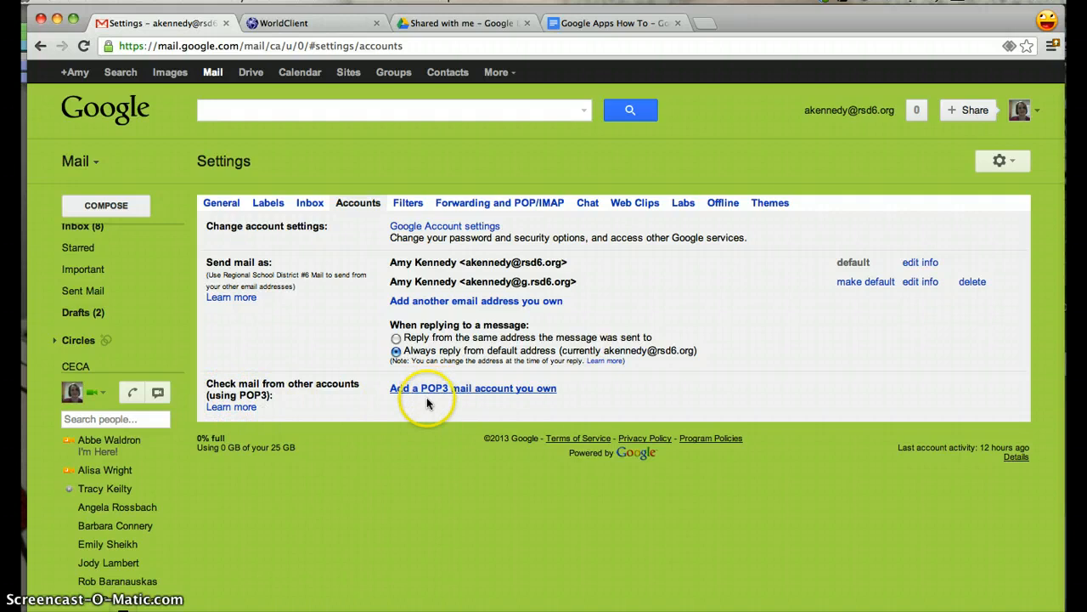
pyautogui.moveTo(462, 409)
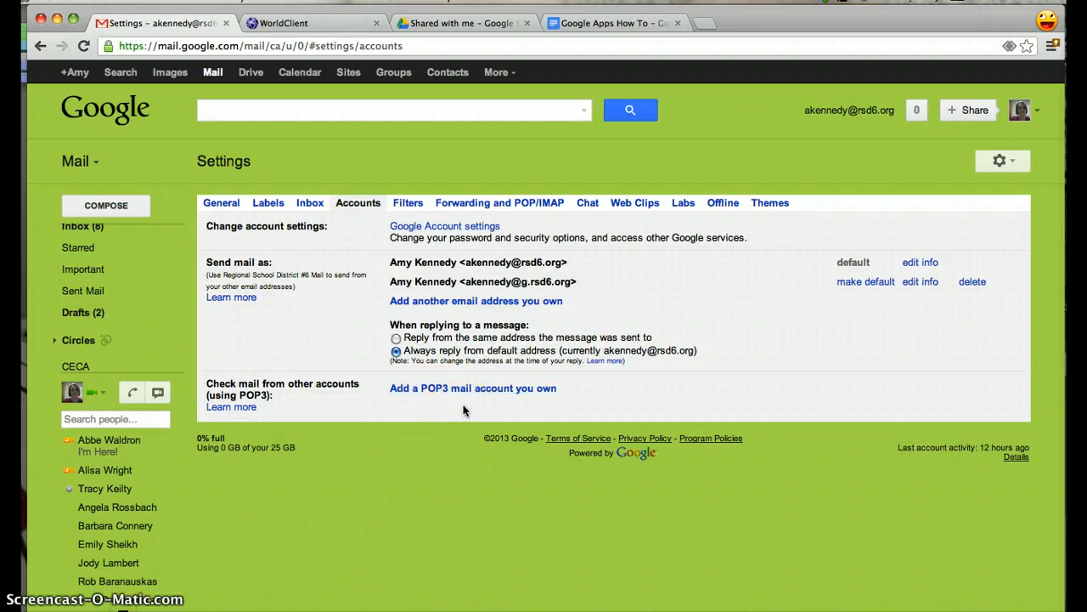
pyautogui.moveTo(832, 373)
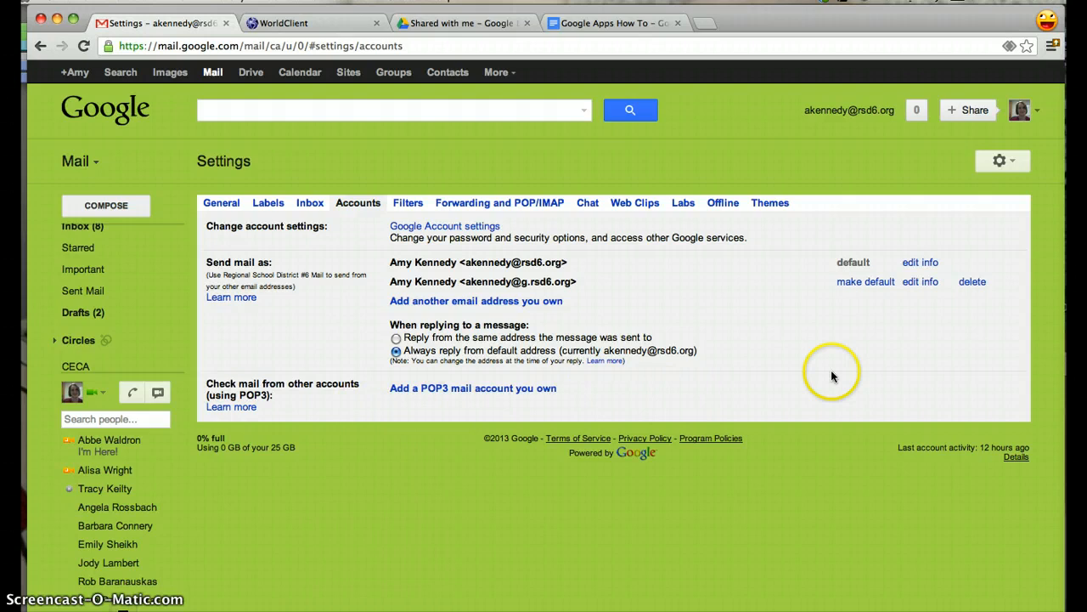
pyautogui.moveTo(875, 384)
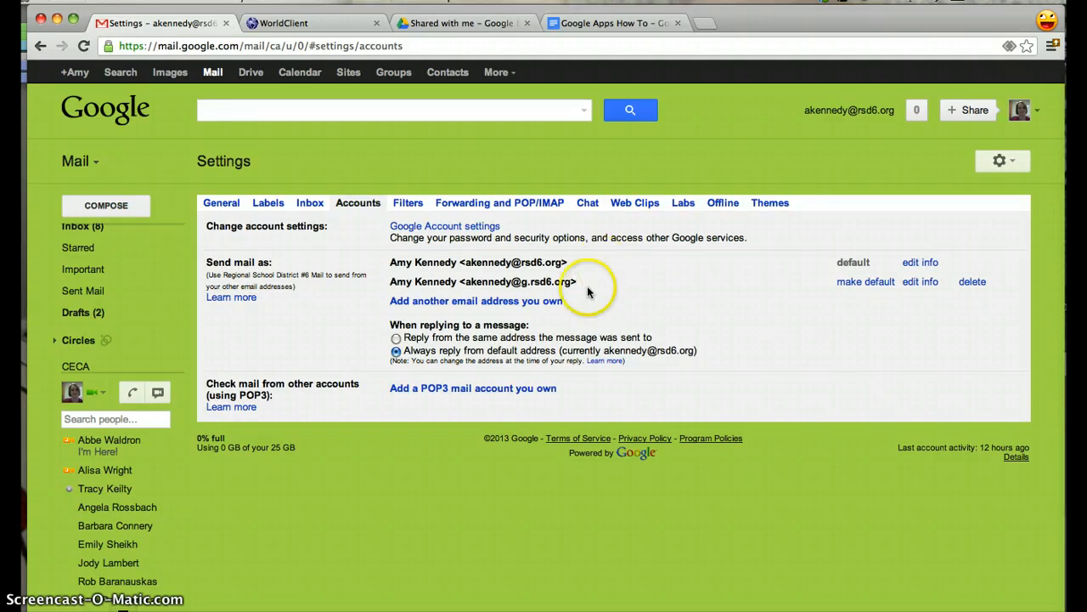
pyautogui.click(472, 387)
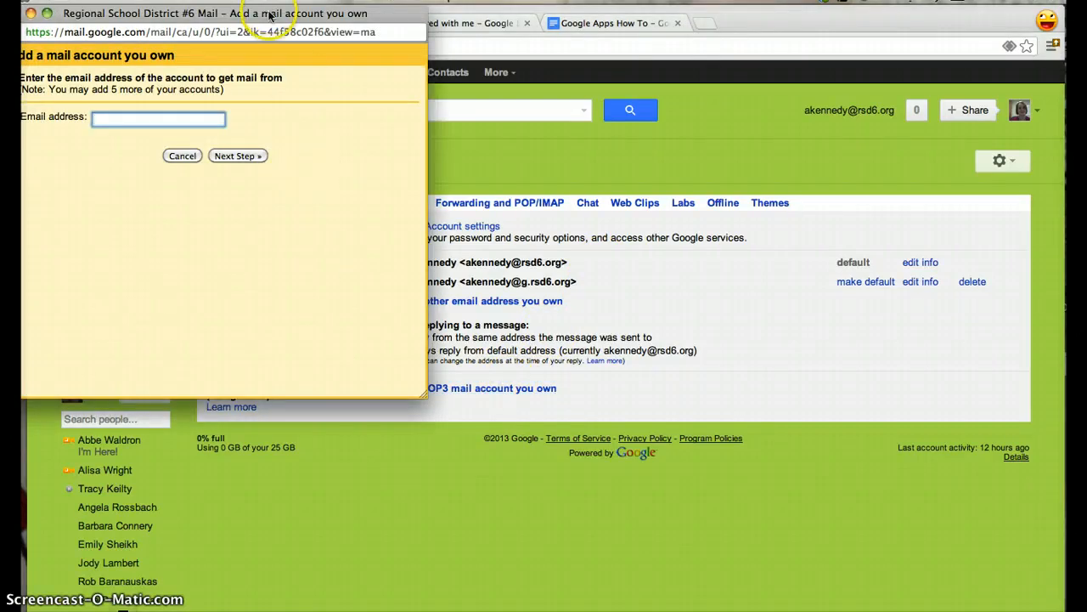
pyautogui.write('ak')
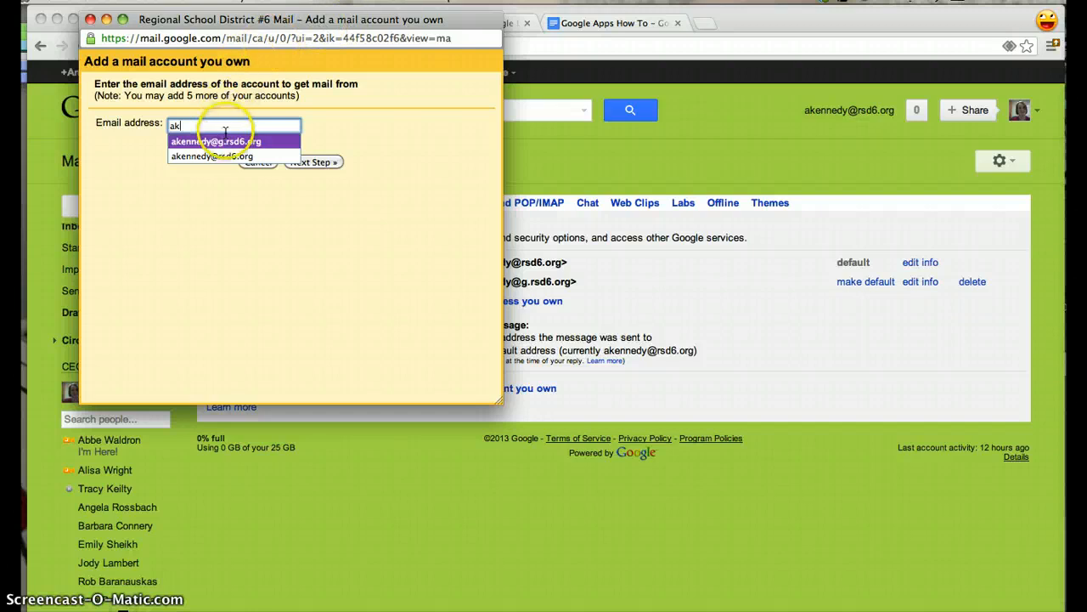
pyautogui.click(215, 141)
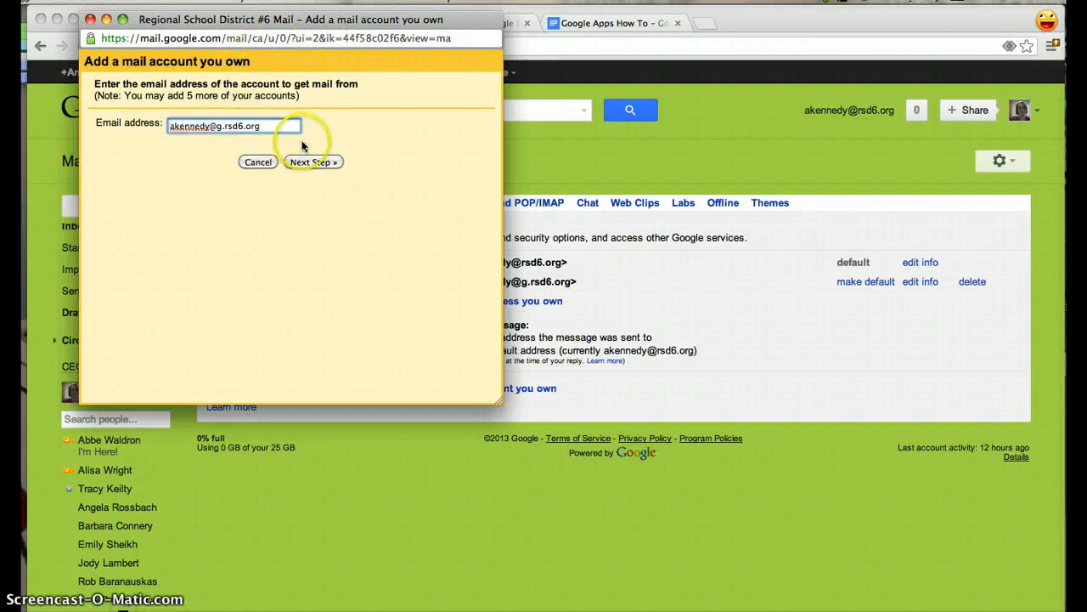
pyautogui.click(313, 161)
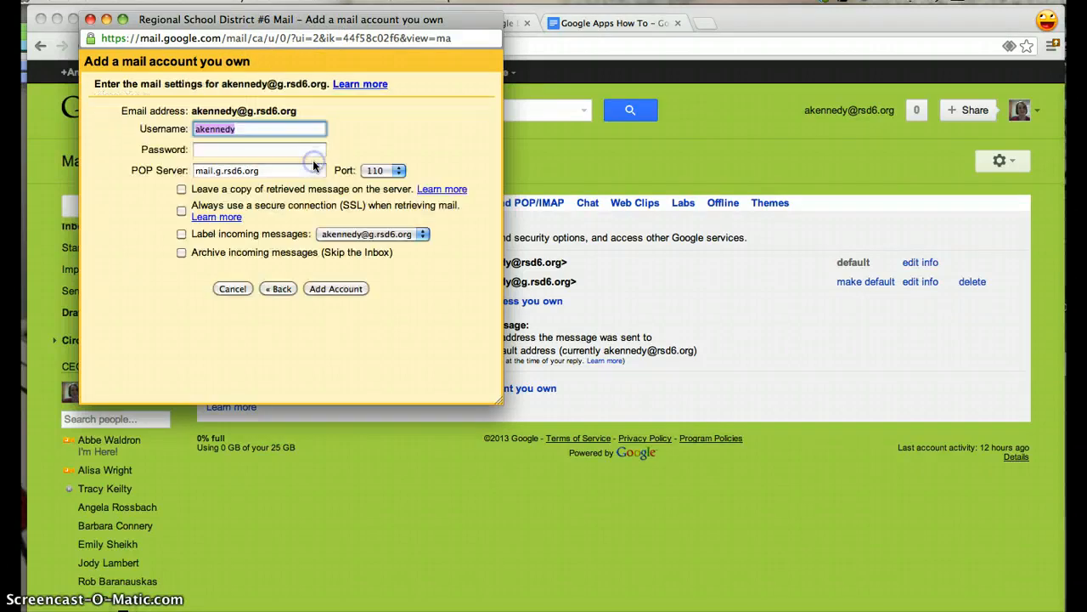
pyautogui.write('••')
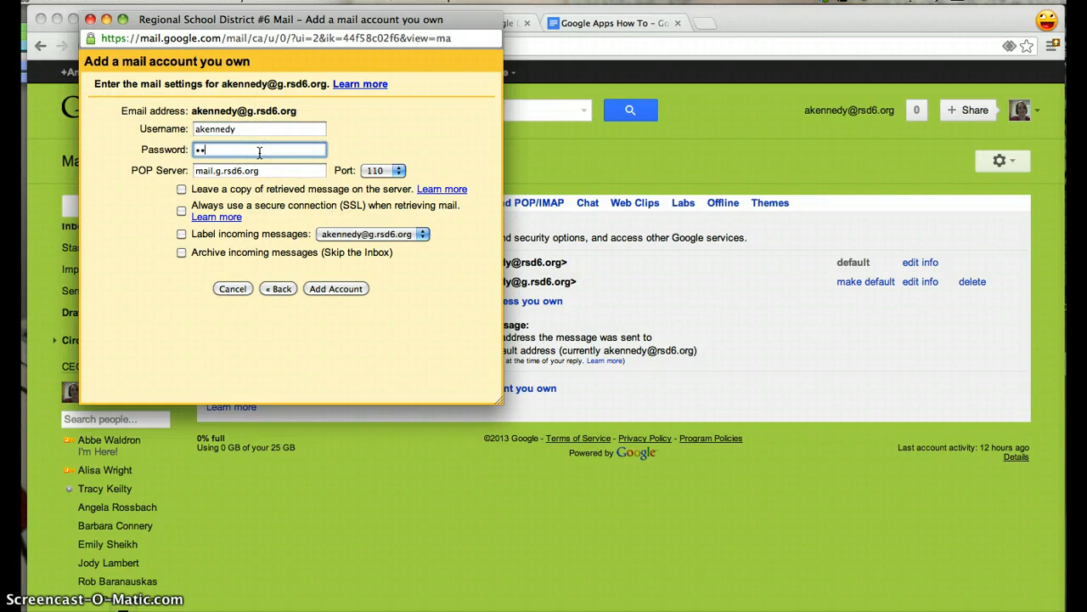
pyautogui.write('•••')
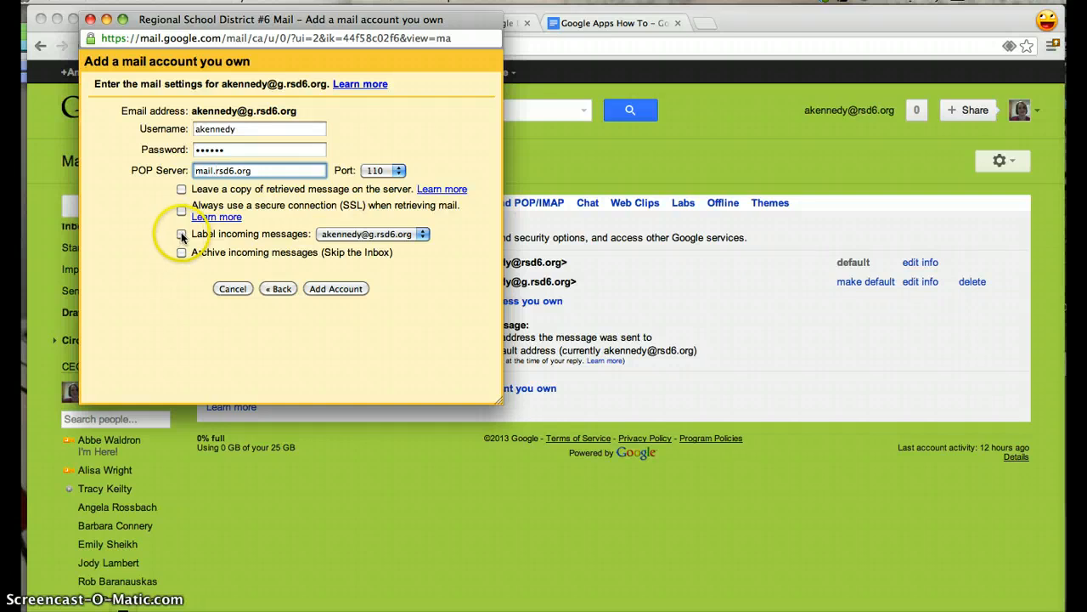
# Label incoming messages CECA and add the POP3 account so Gmail checks its mail
pyautogui.click(180, 234)
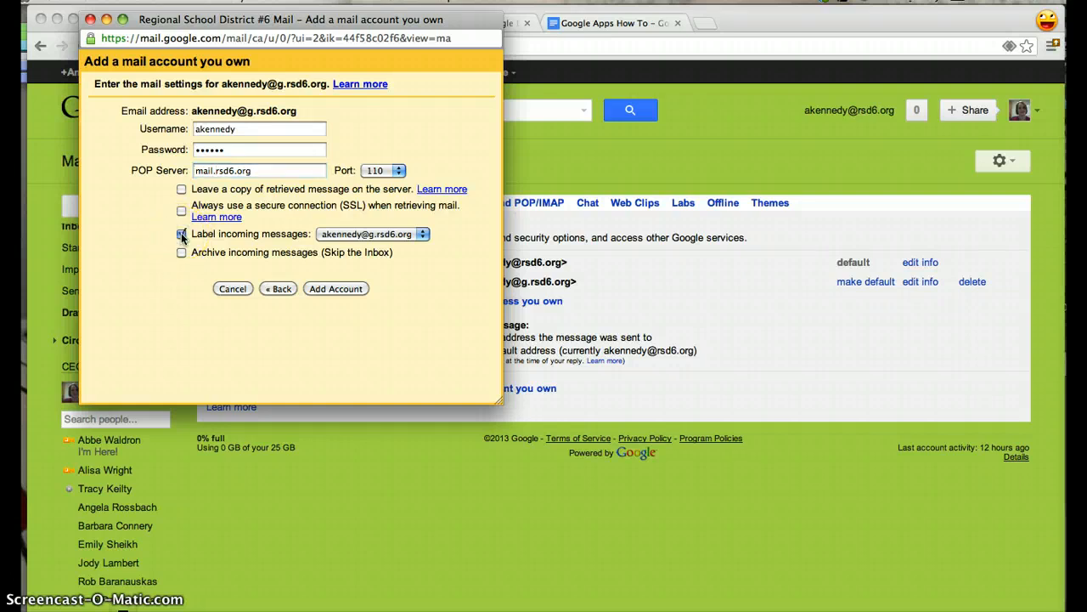
pyautogui.click(180, 235)
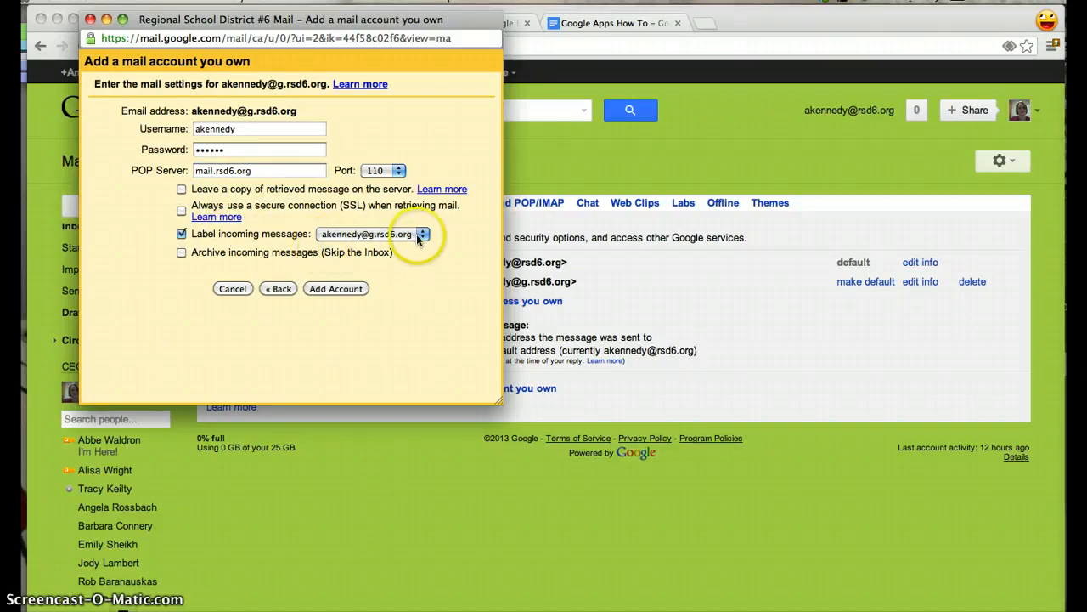
pyautogui.click(421, 235)
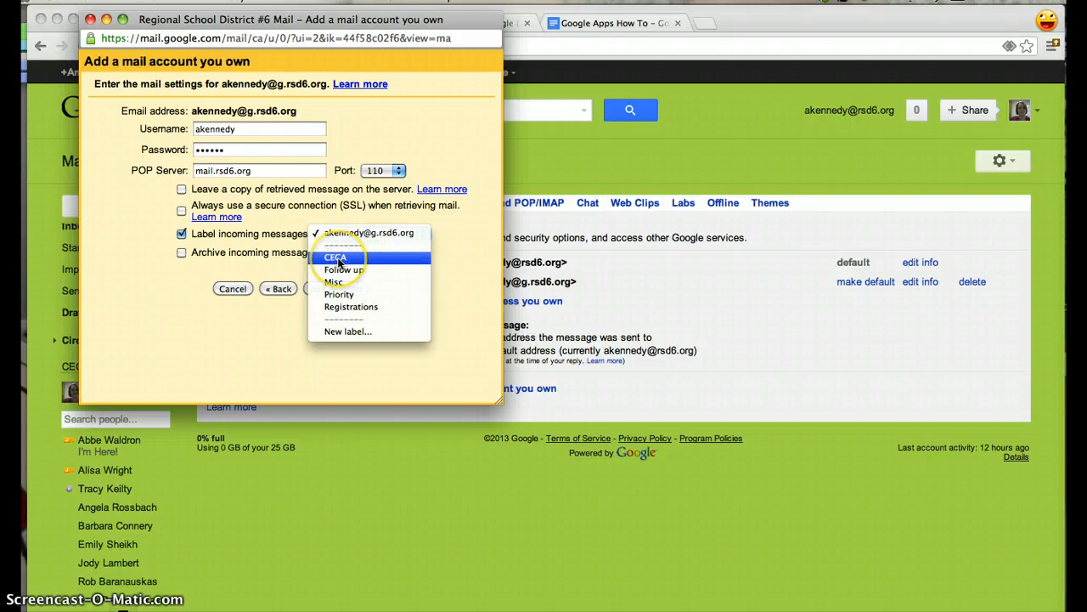
pyautogui.click(335, 256)
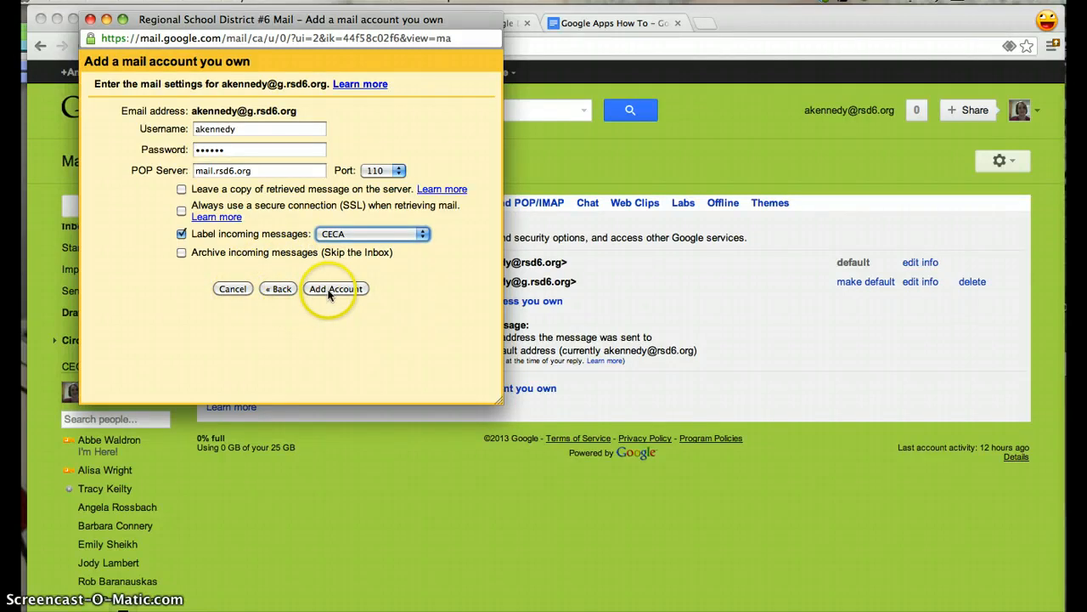
pyautogui.click(336, 289)
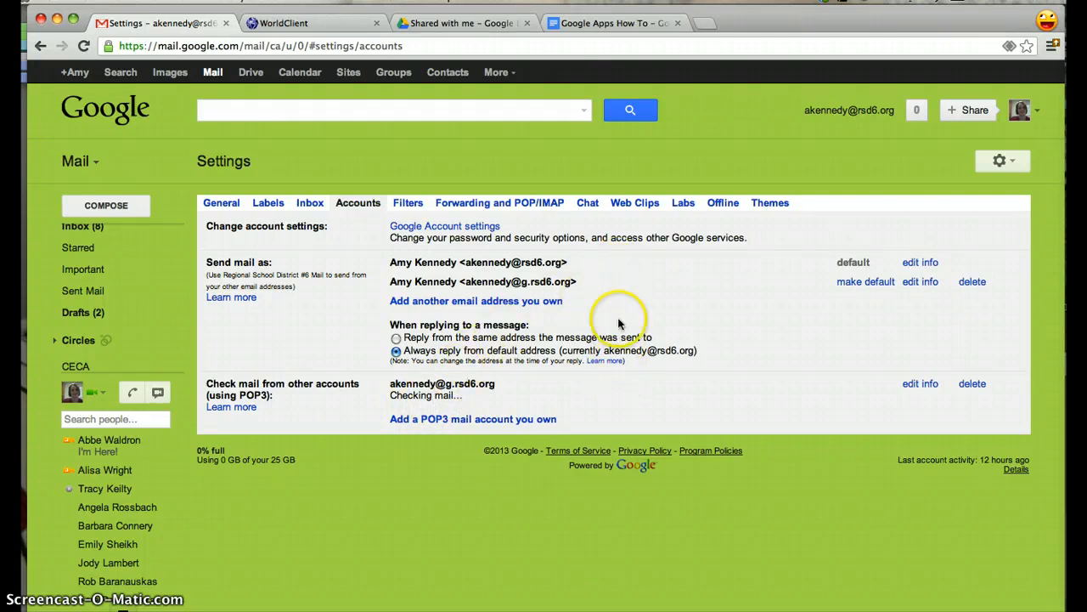
pyautogui.moveTo(110, 343)
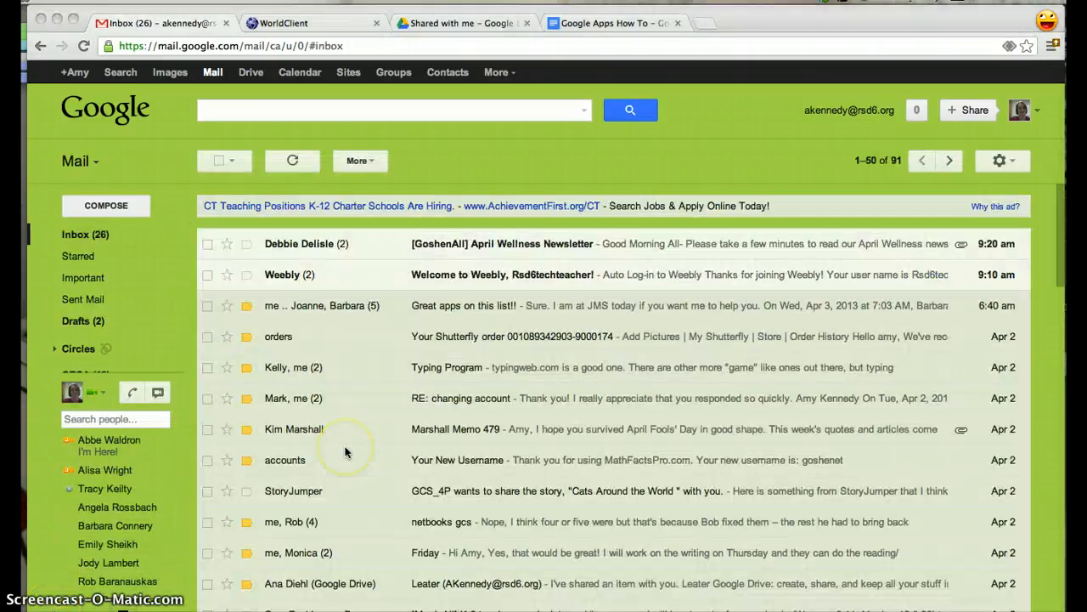
pyautogui.moveTo(68, 339)
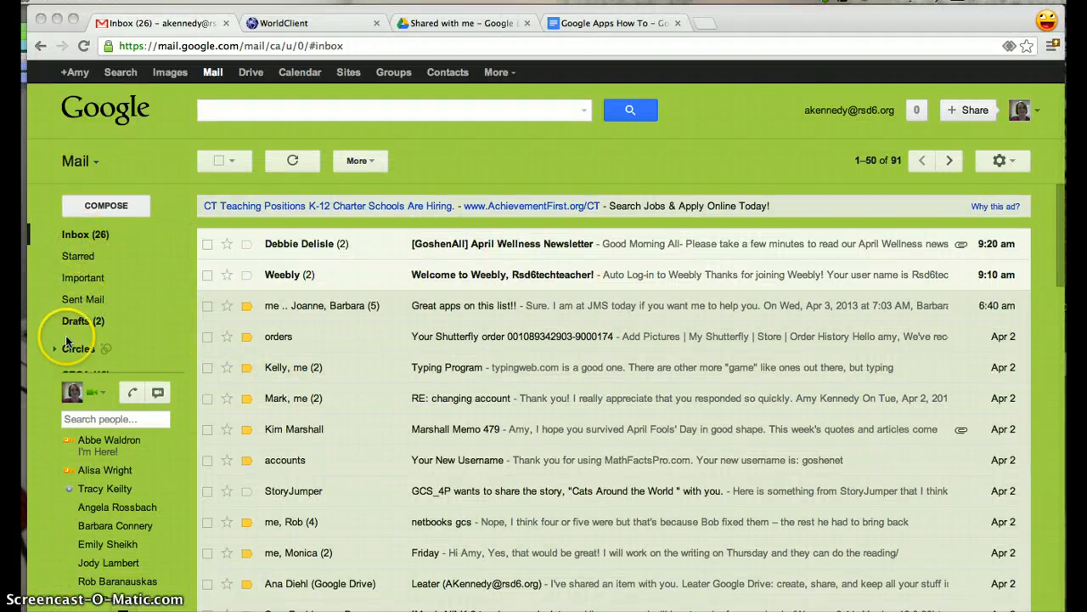
pyautogui.moveTo(157, 355)
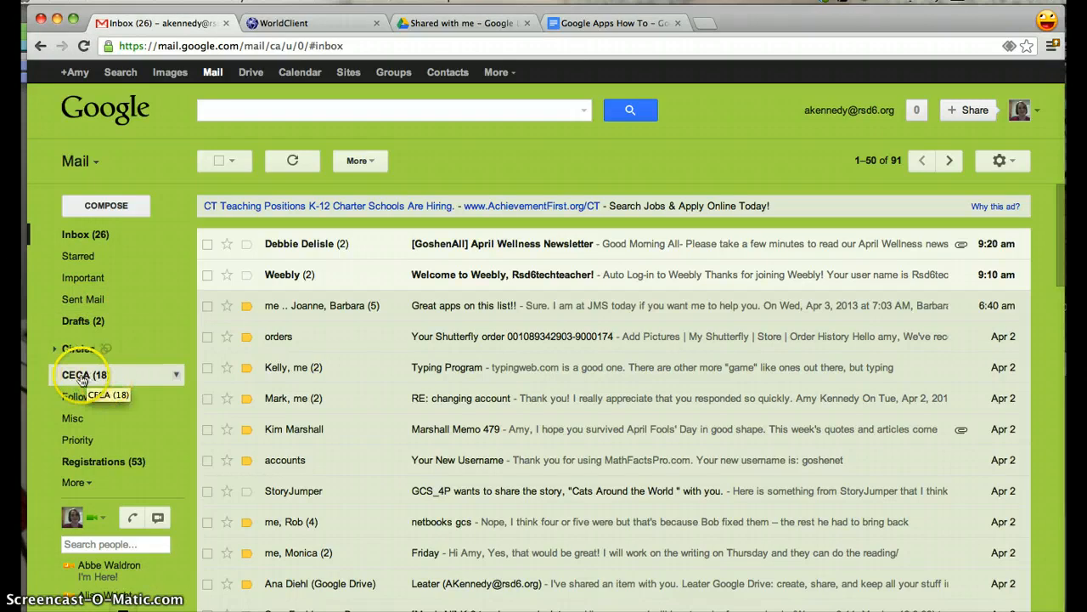
# View the 18 fetched conference messages under Gmail's CECA label
pyautogui.click(75, 375)
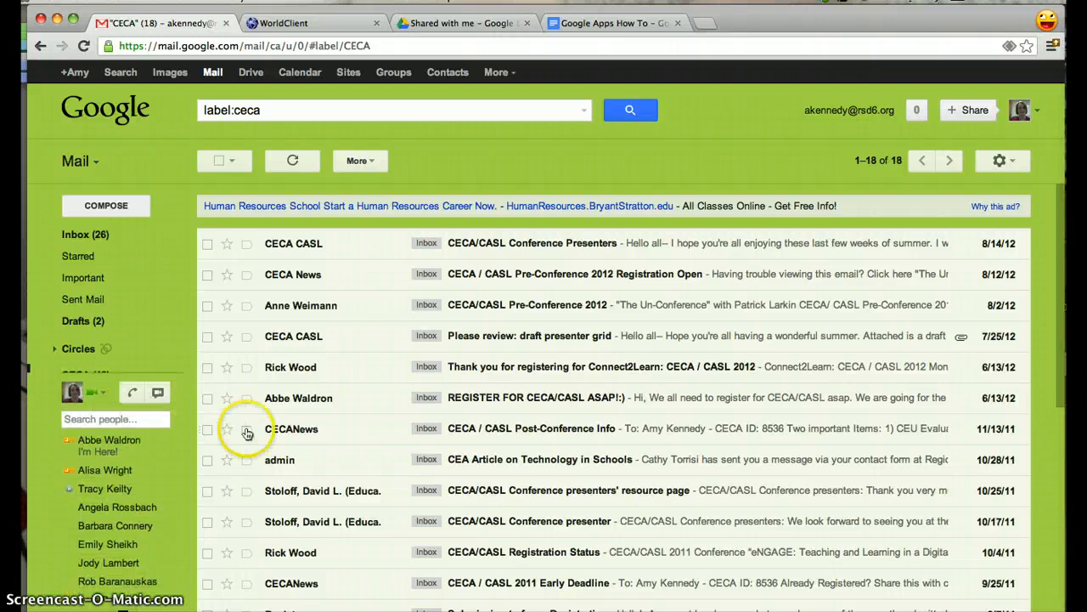
pyautogui.click(1003, 160)
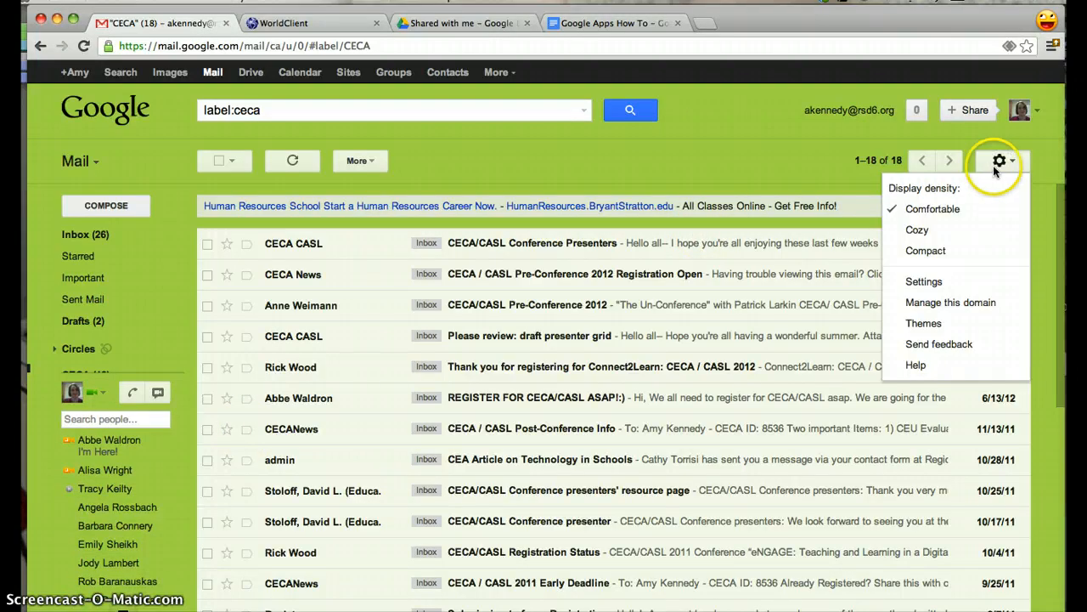
pyautogui.moveTo(955, 209)
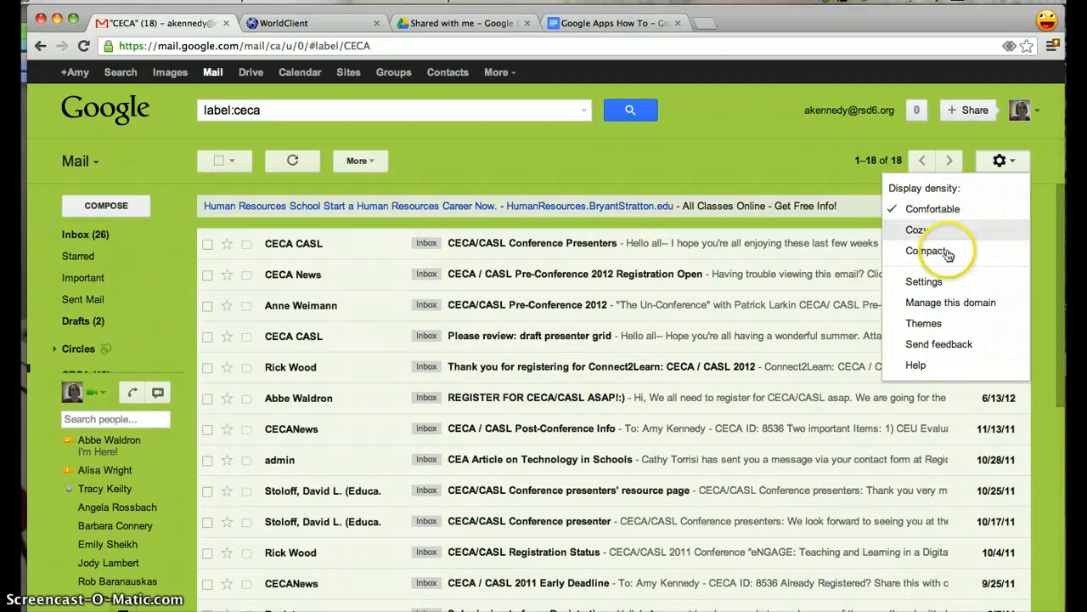
pyautogui.moveTo(924, 282)
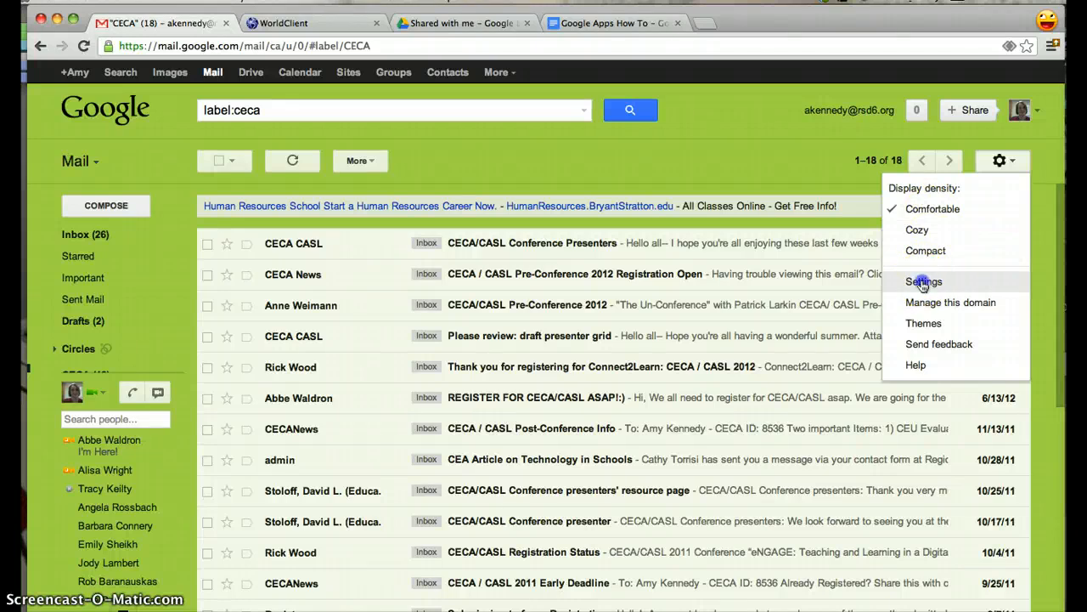
pyautogui.click(924, 282)
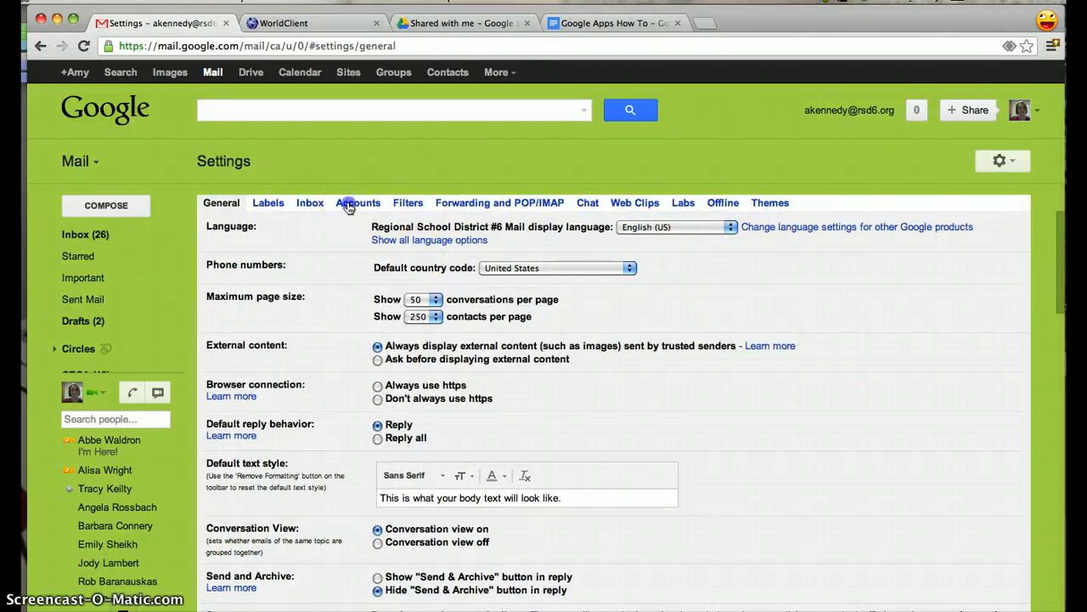
pyautogui.click(357, 202)
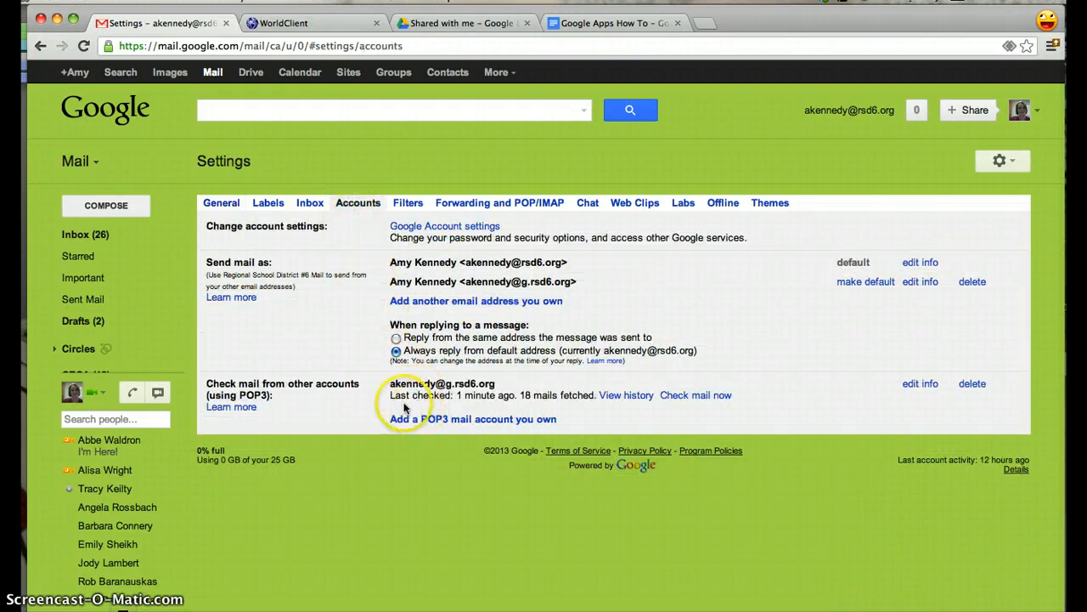
pyautogui.moveTo(611, 398)
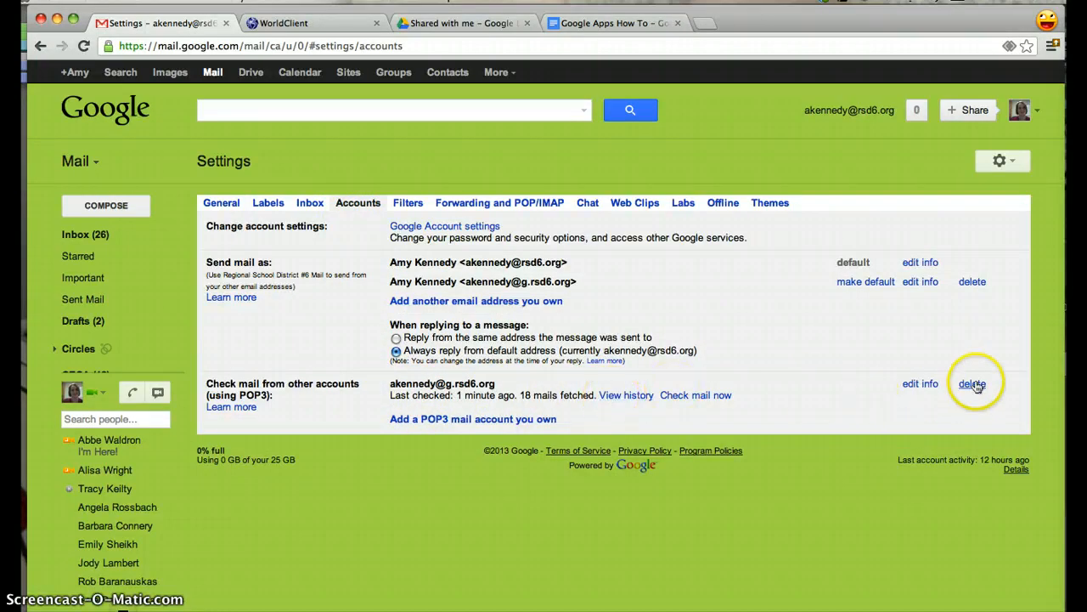
pyautogui.click(972, 384)
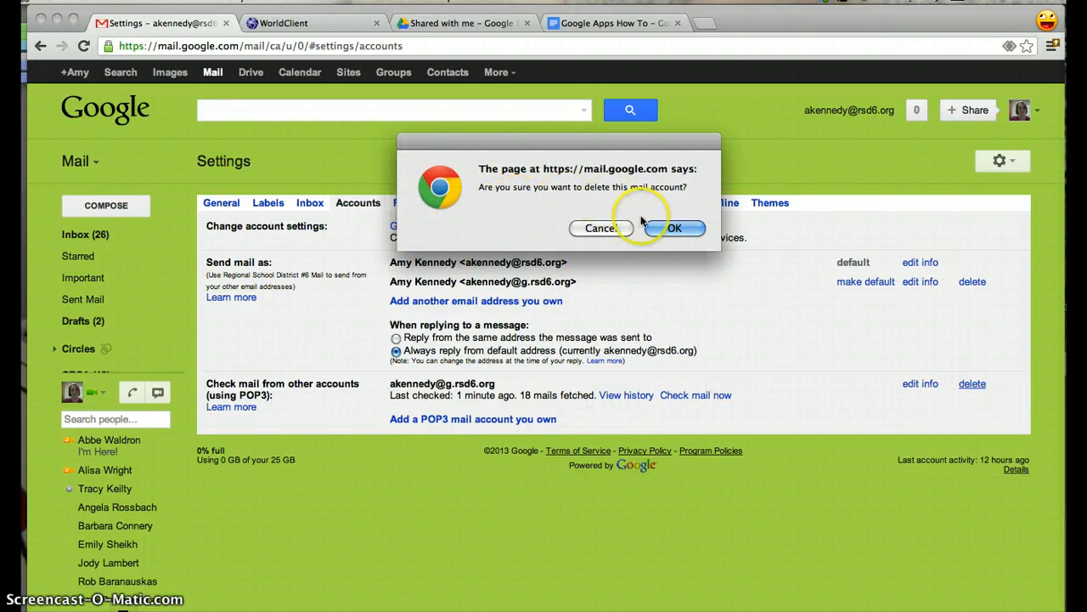
pyautogui.click(673, 228)
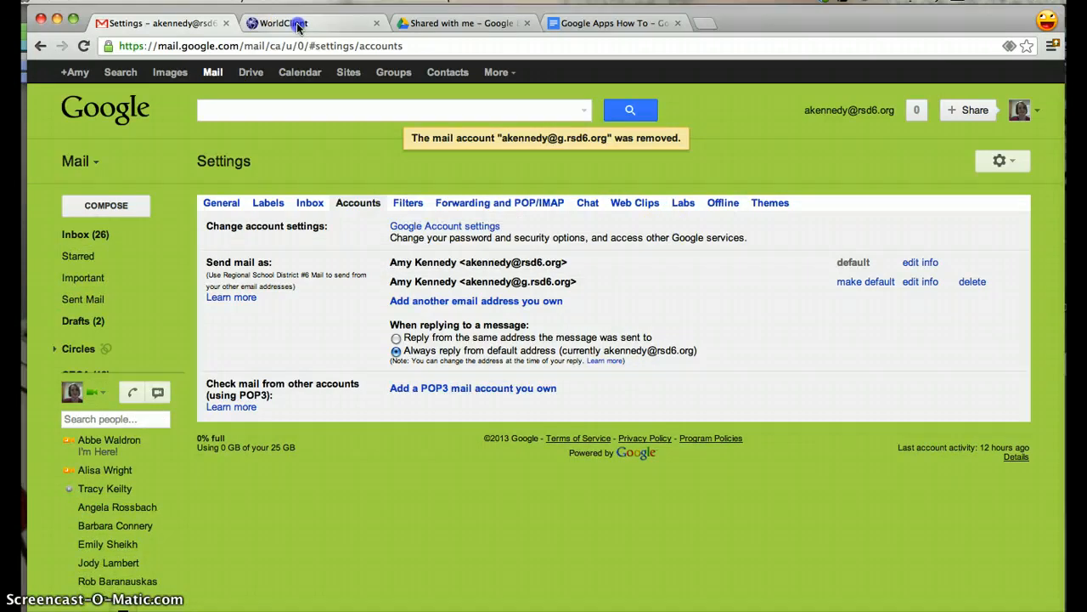
pyautogui.click(285, 24)
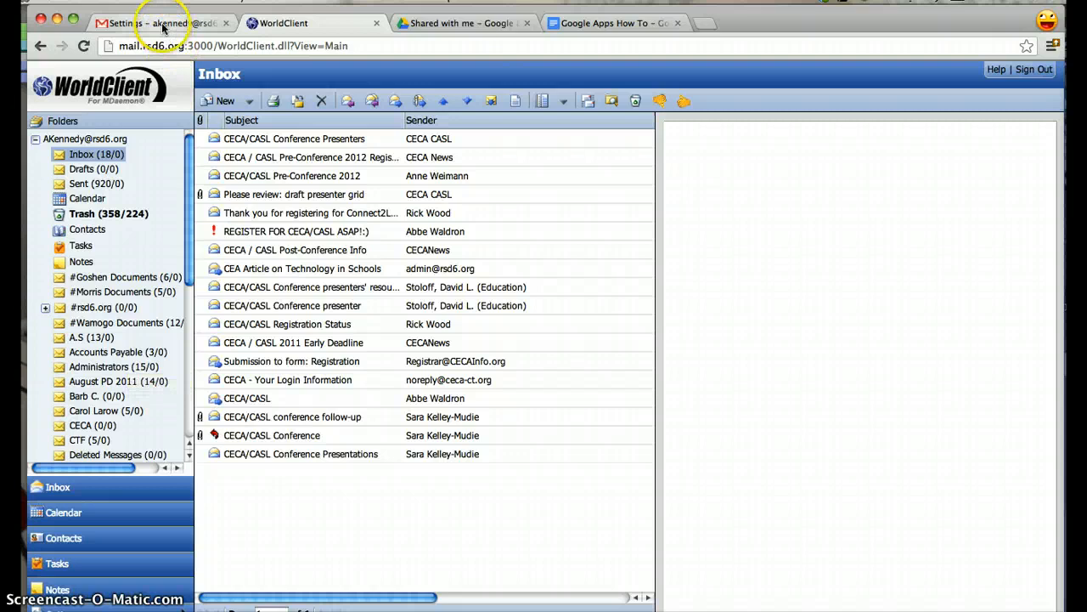
pyautogui.click(162, 24)
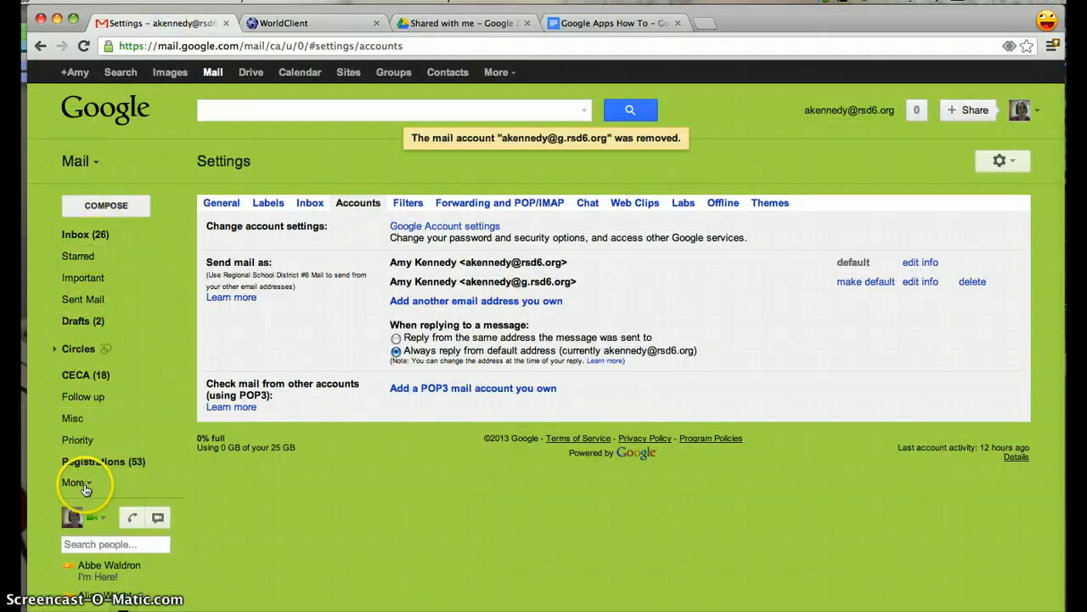
# Create the Gmail label 'Accounts Payable' and return to the WorldClient Inbox
pyautogui.click(71, 482)
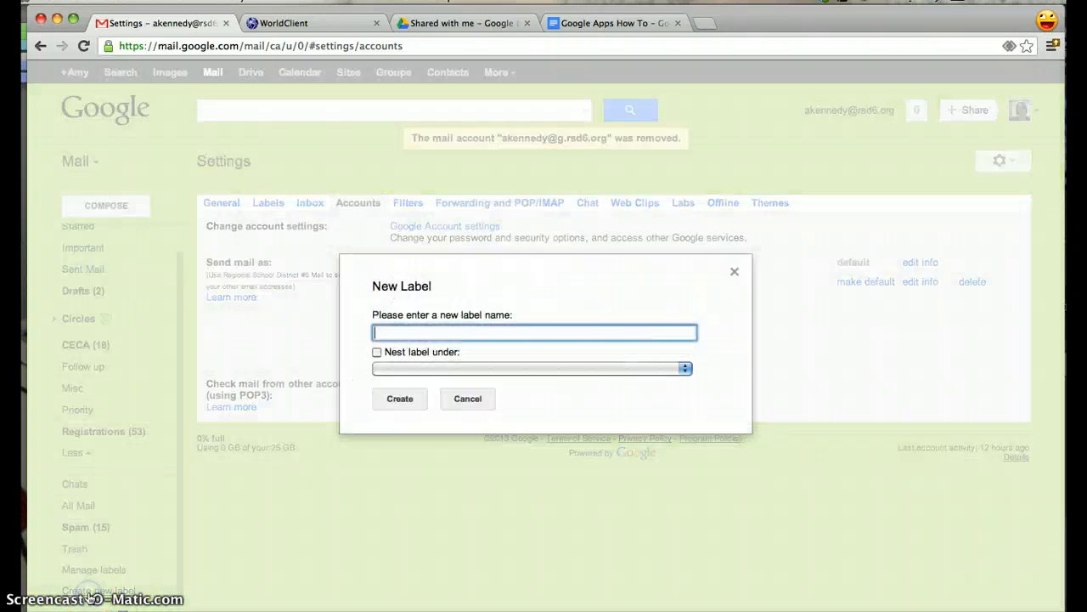
pyautogui.write('A')
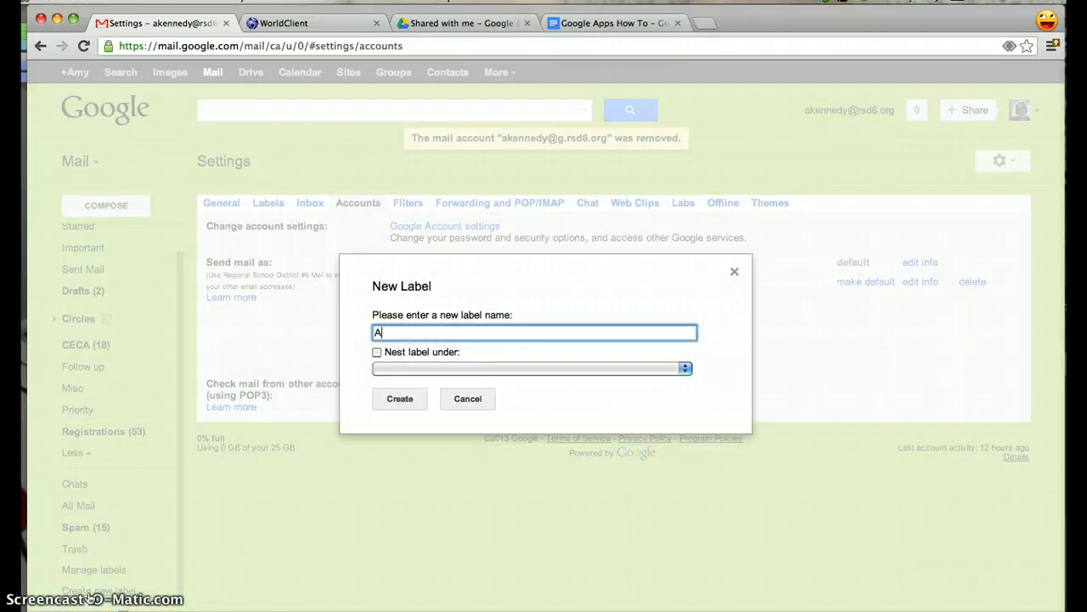
pyautogui.write('ccounts Pa')
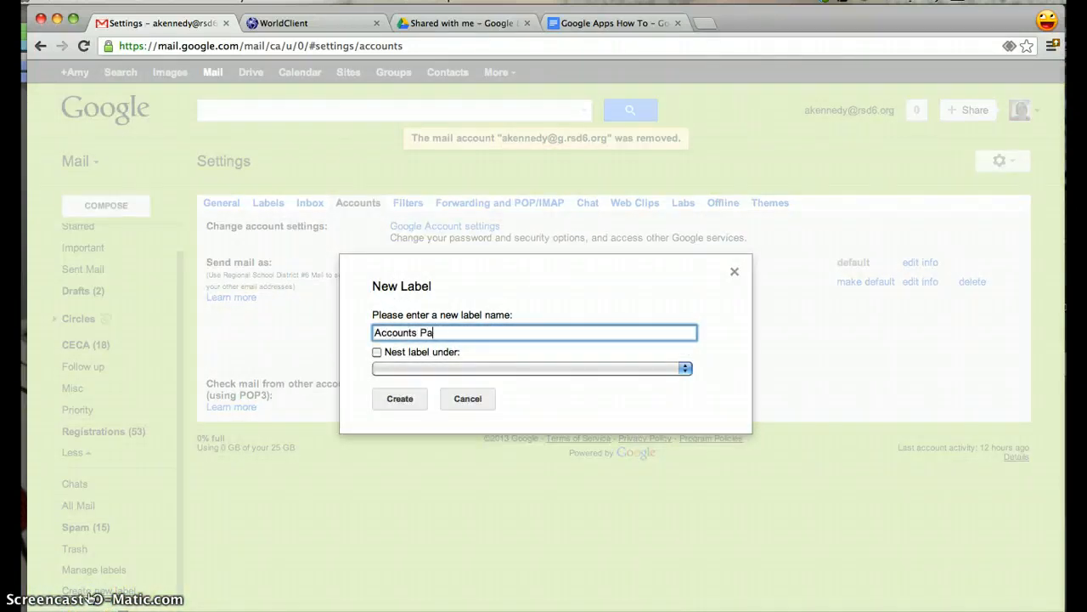
pyautogui.write('yable')
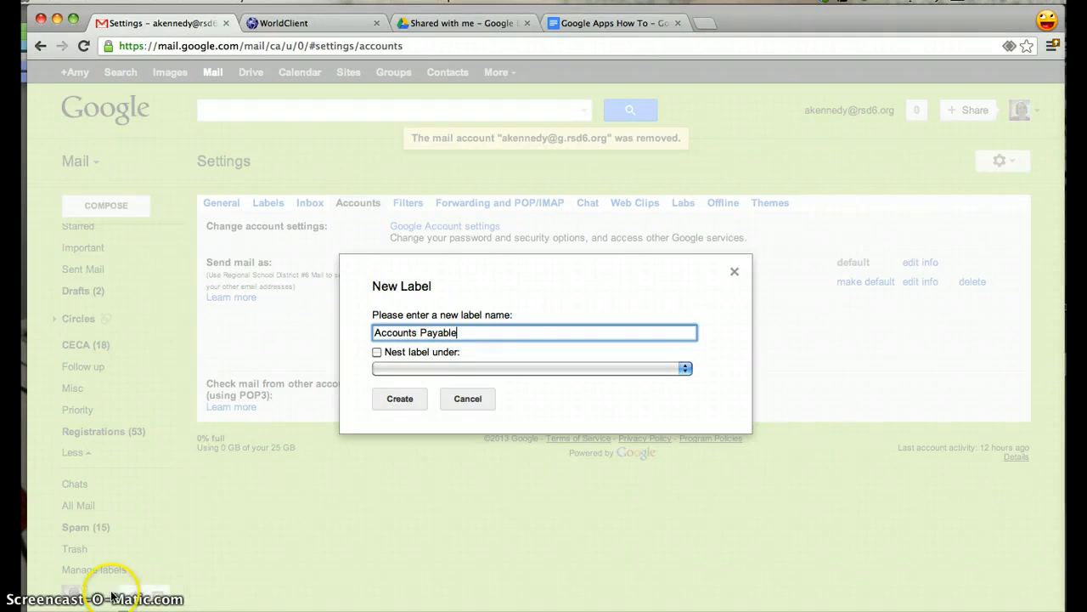
pyautogui.click(467, 398)
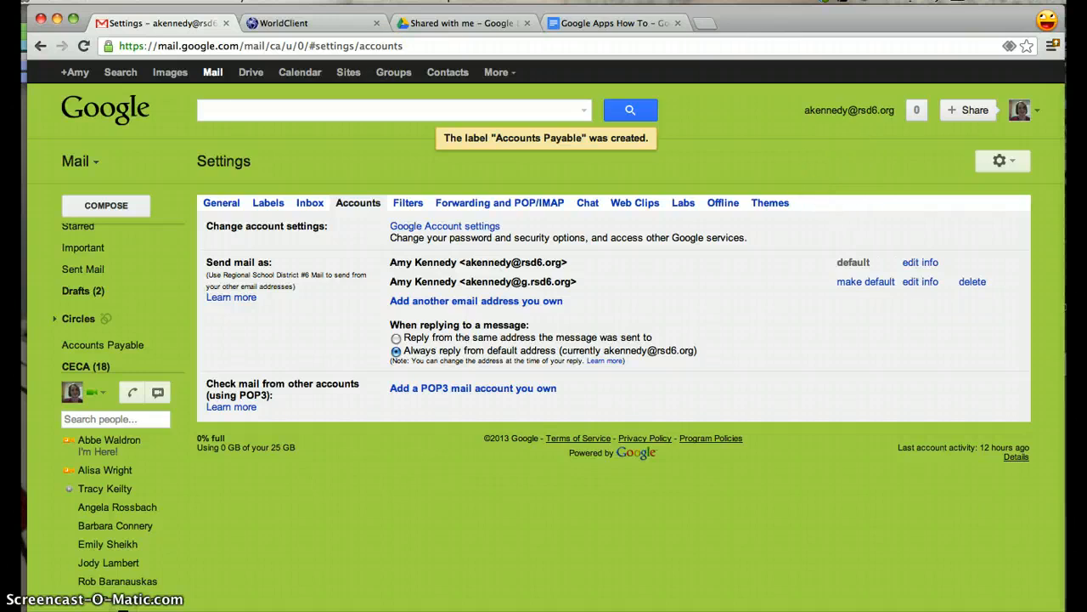
pyautogui.click(286, 24)
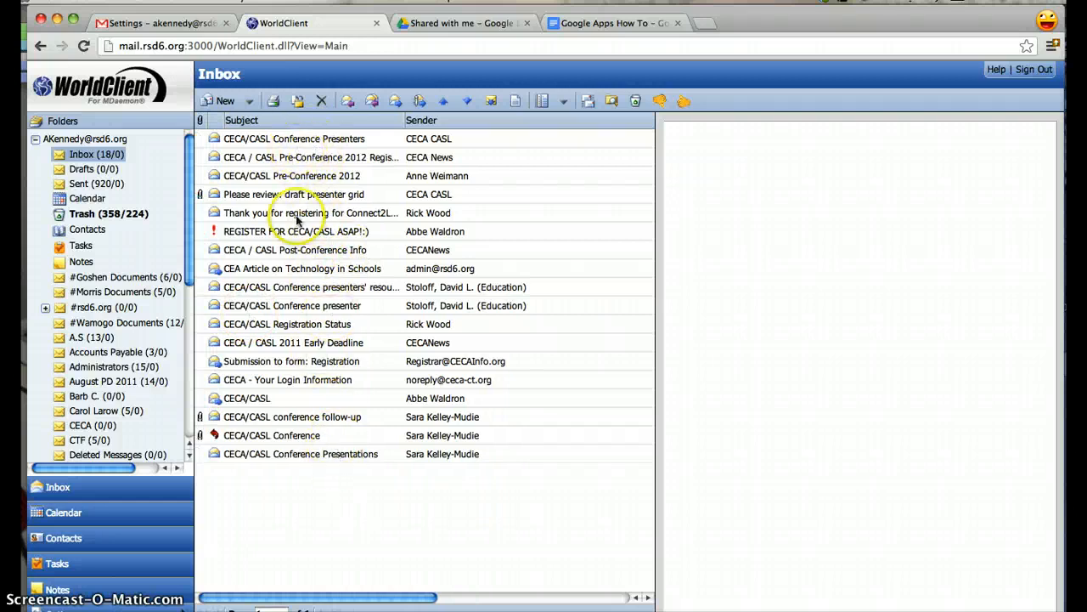
# Check the CECA conference message, then browse Inbox and Drafts to confirm the Inbox is empty
pyautogui.click(294, 140)
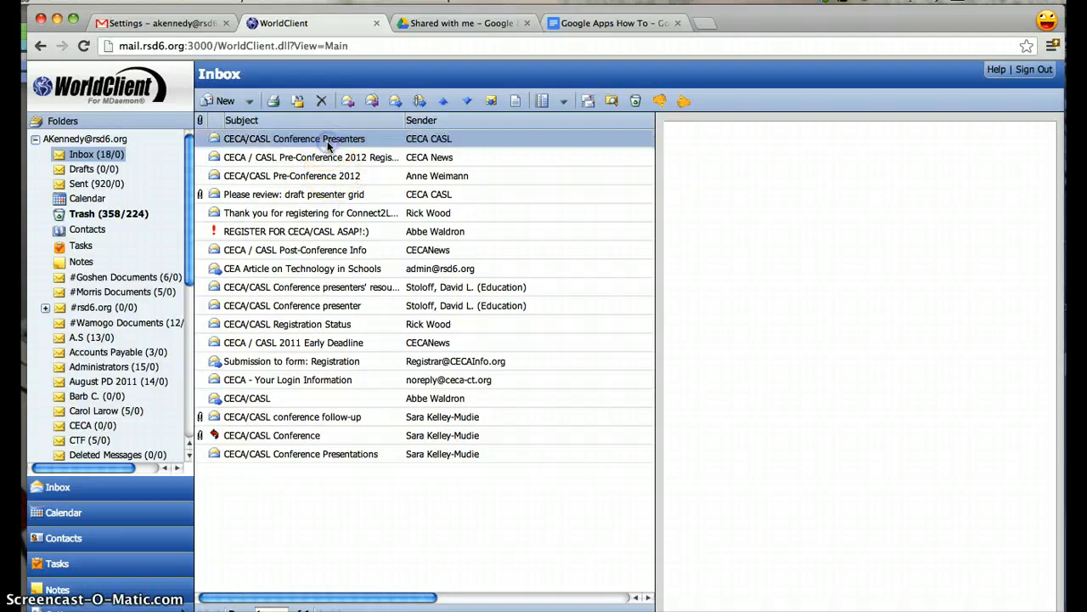
pyautogui.click(294, 139)
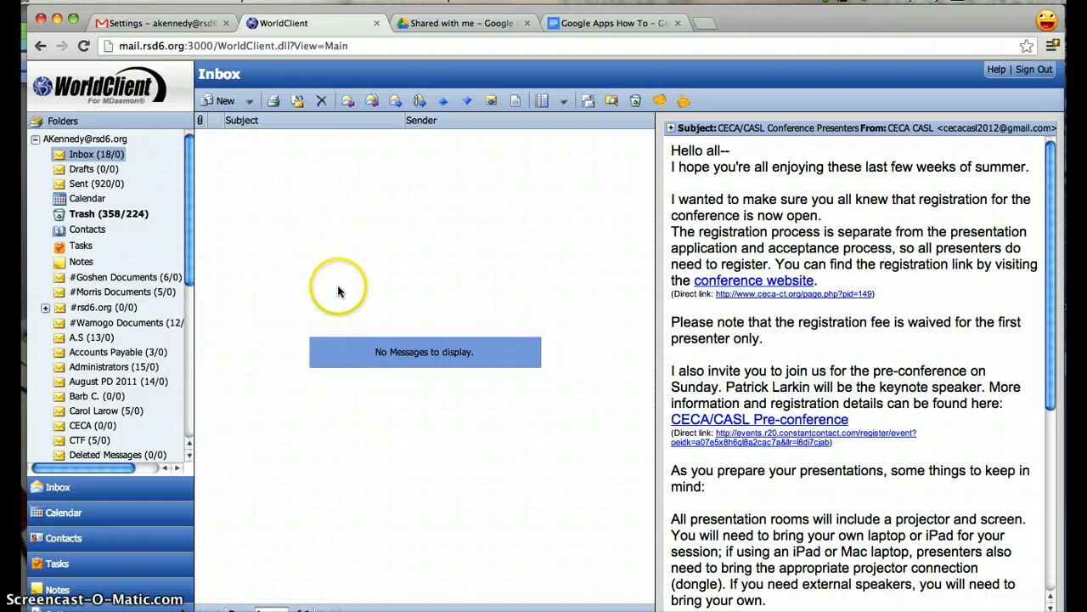
pyautogui.moveTo(96, 153)
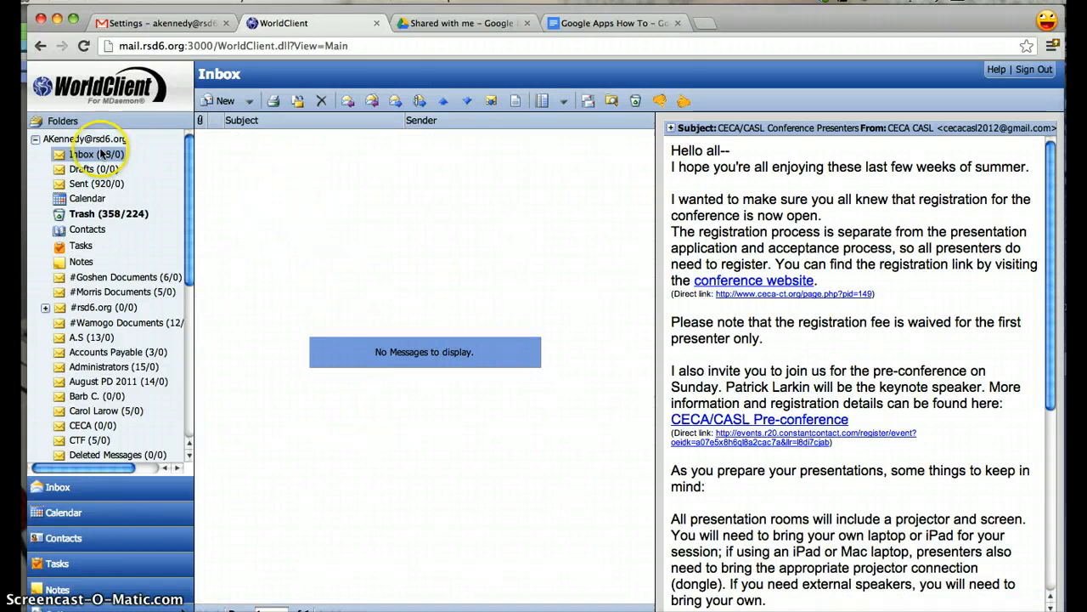
pyautogui.click(82, 153)
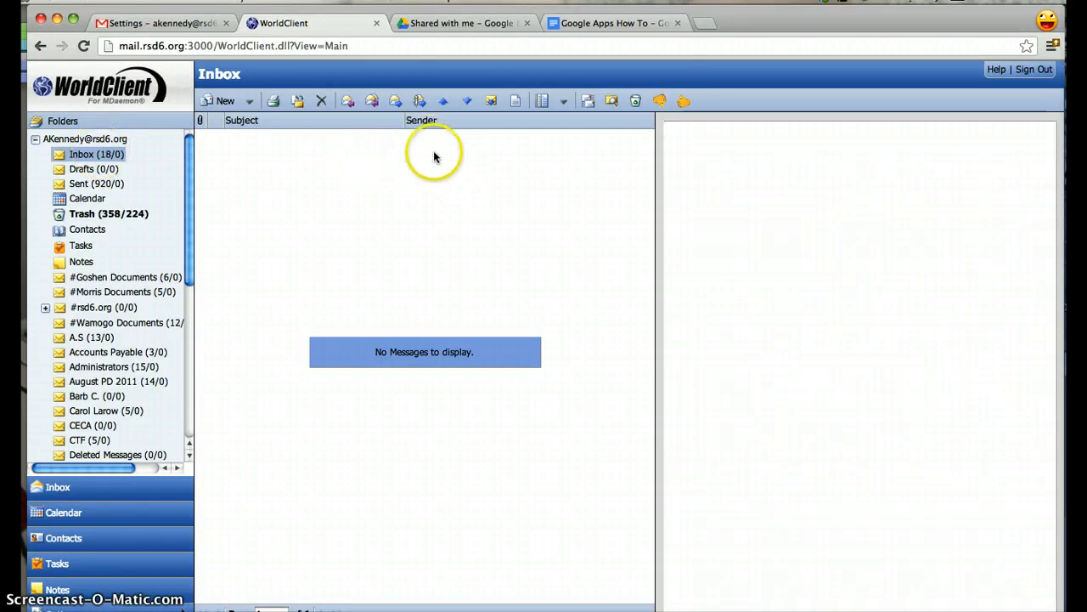
pyautogui.click(93, 168)
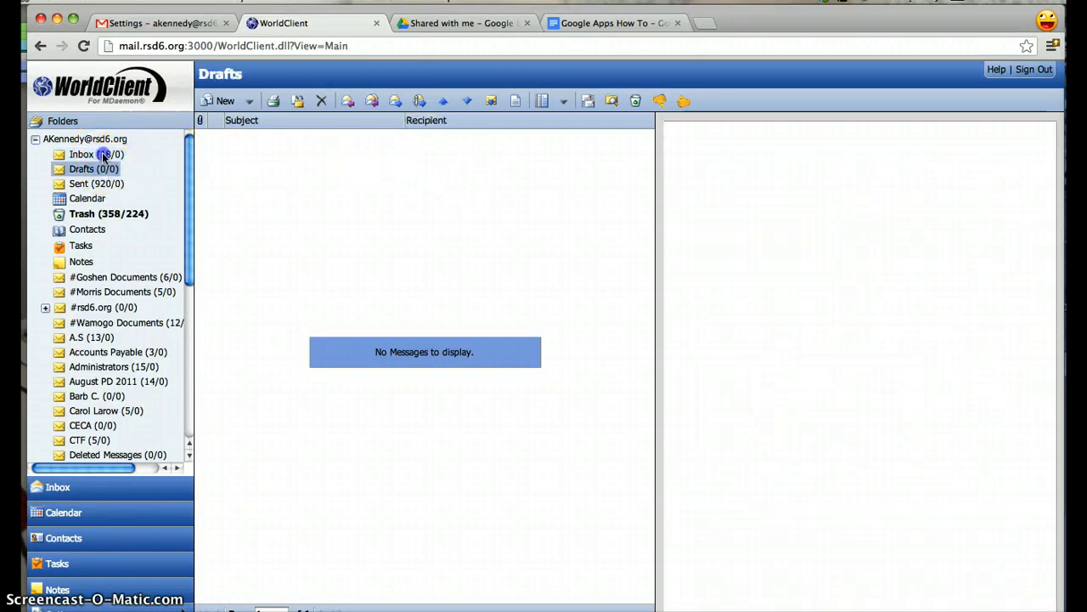
pyautogui.click(82, 153)
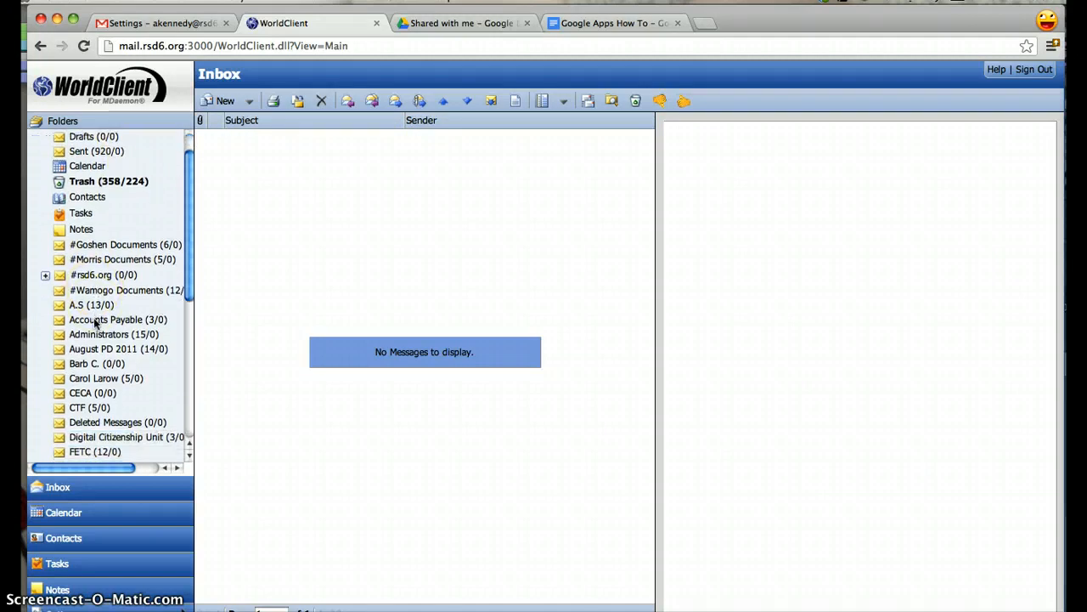
# Select the three direct deposit receipts in Accounts Payable and start a Copy/Move
pyautogui.click(105, 319)
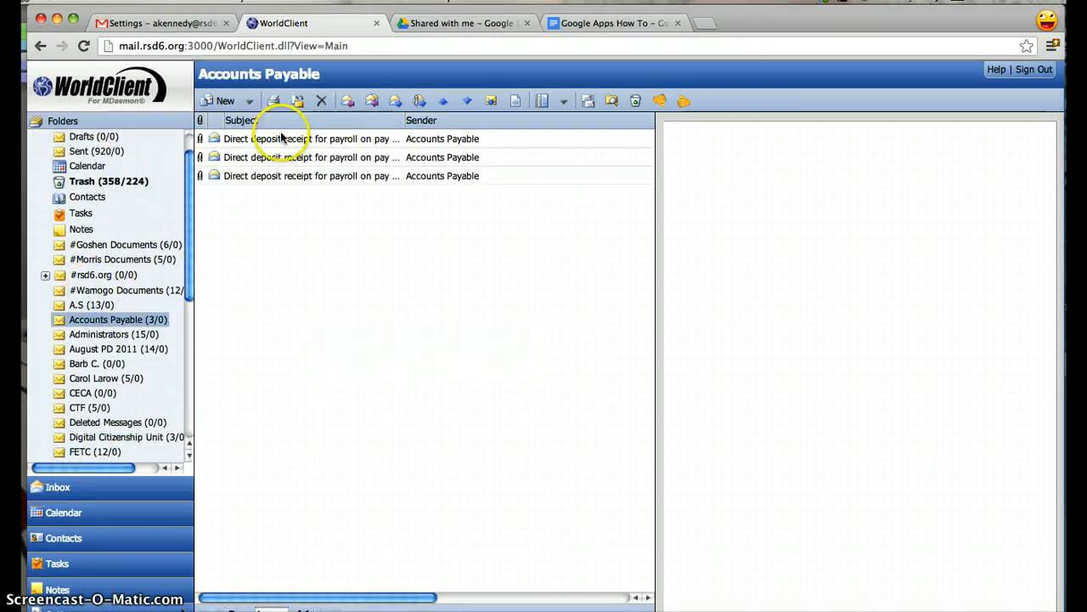
pyautogui.click(311, 139)
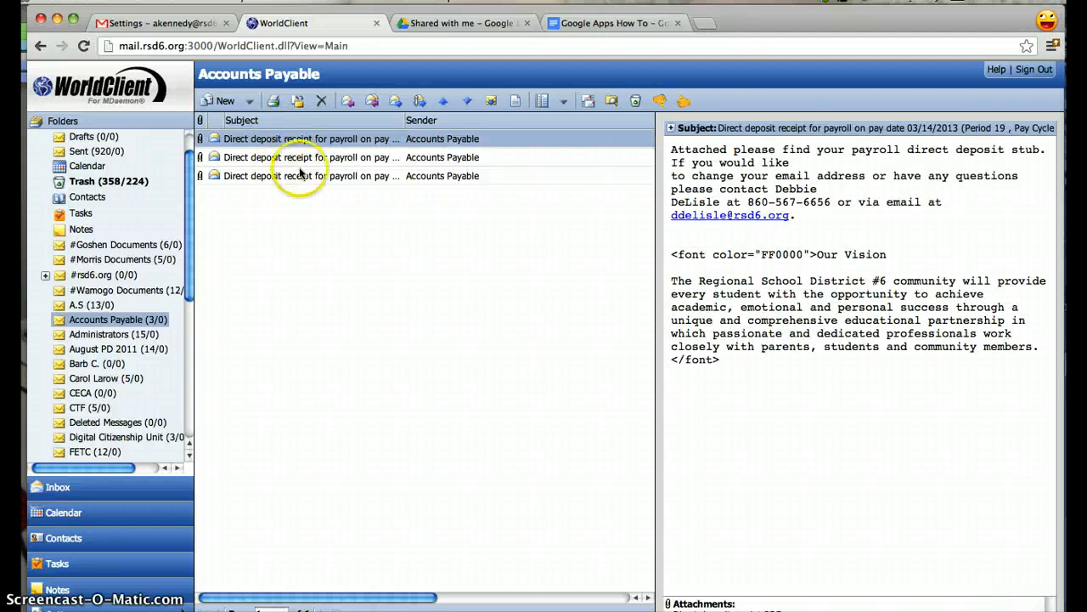
pyautogui.moveTo(302, 175)
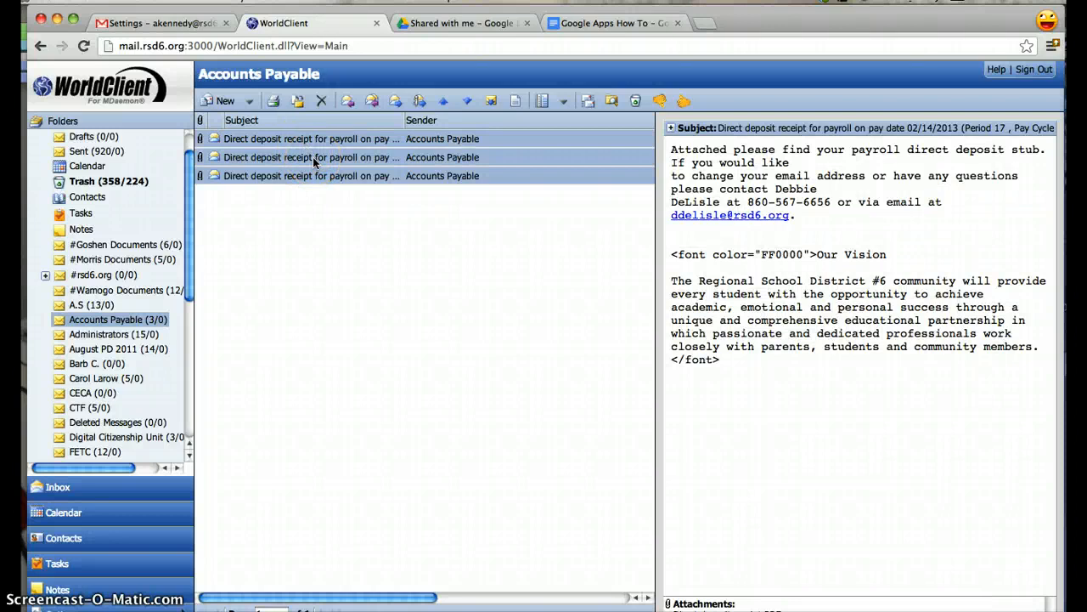
pyautogui.rightClick(310, 156)
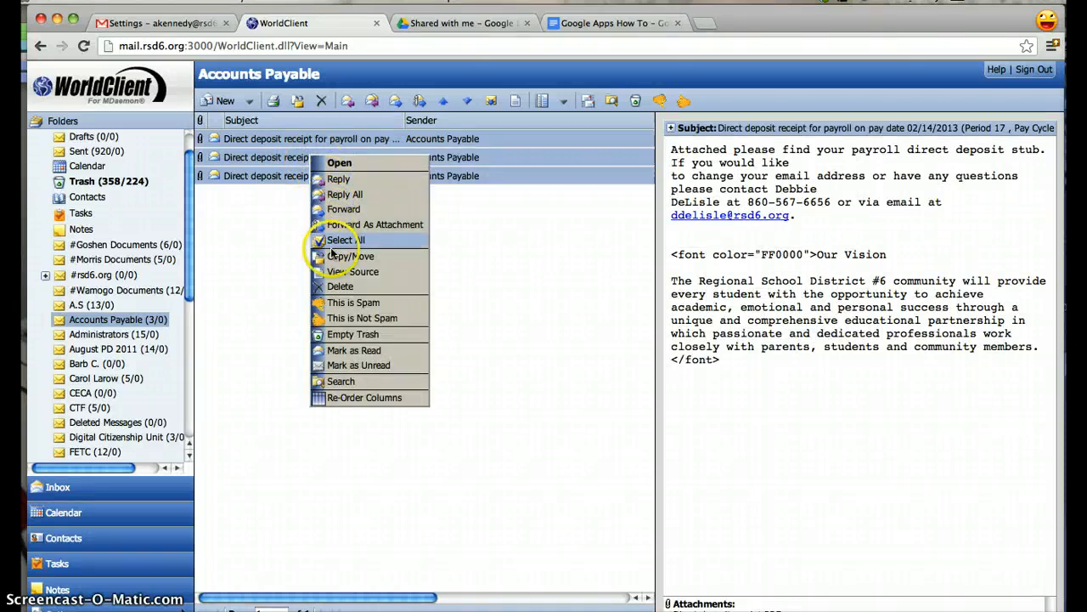
pyautogui.click(349, 255)
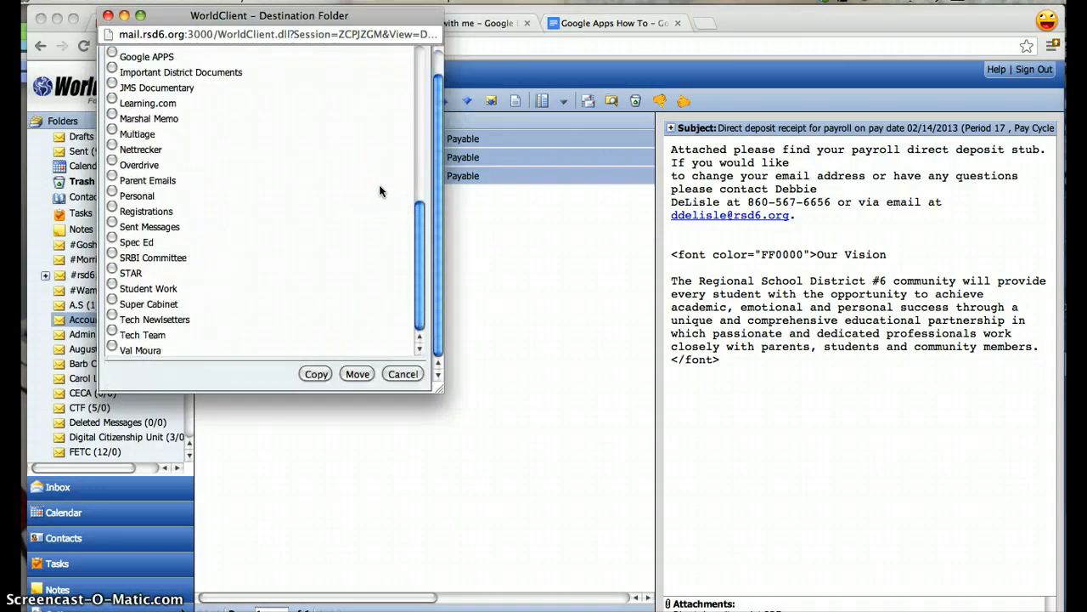
# Move the receipts to the Inbox, verify them there, and return to Gmail
pyautogui.click(357, 374)
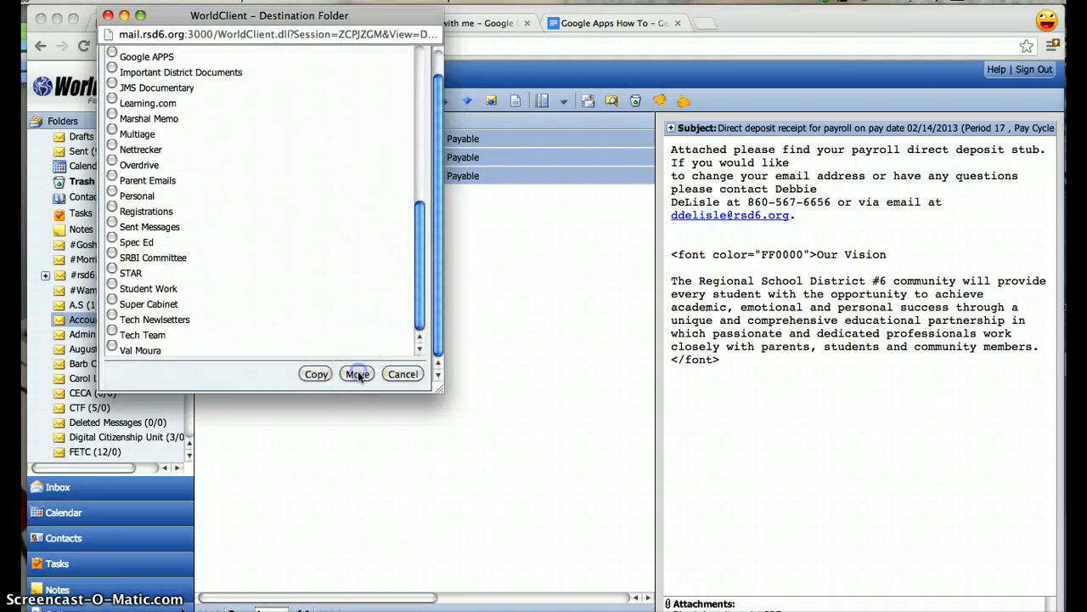
pyautogui.click(357, 374)
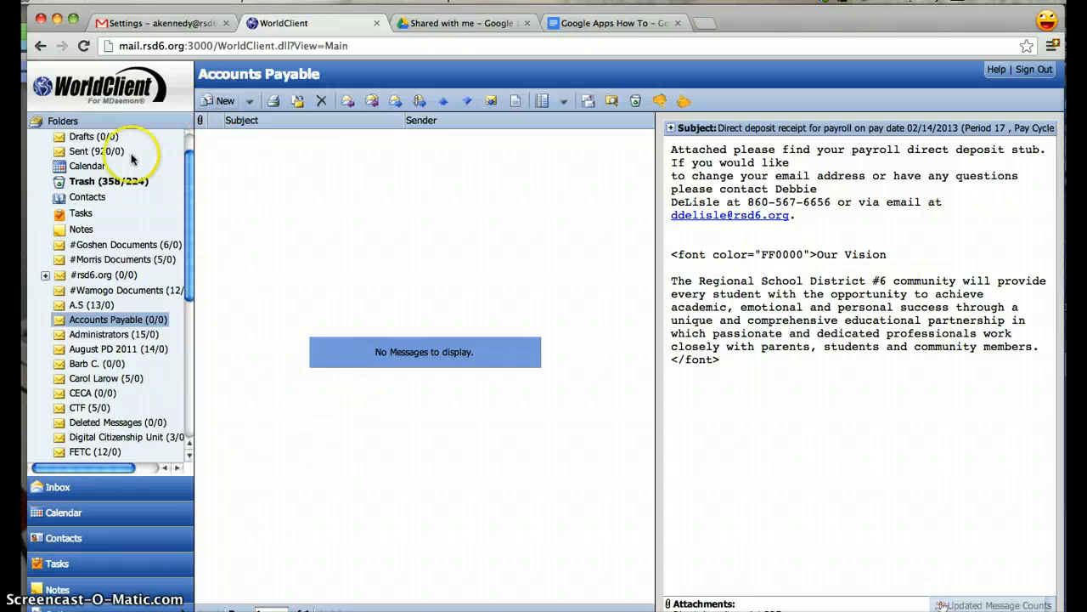
pyautogui.click(78, 153)
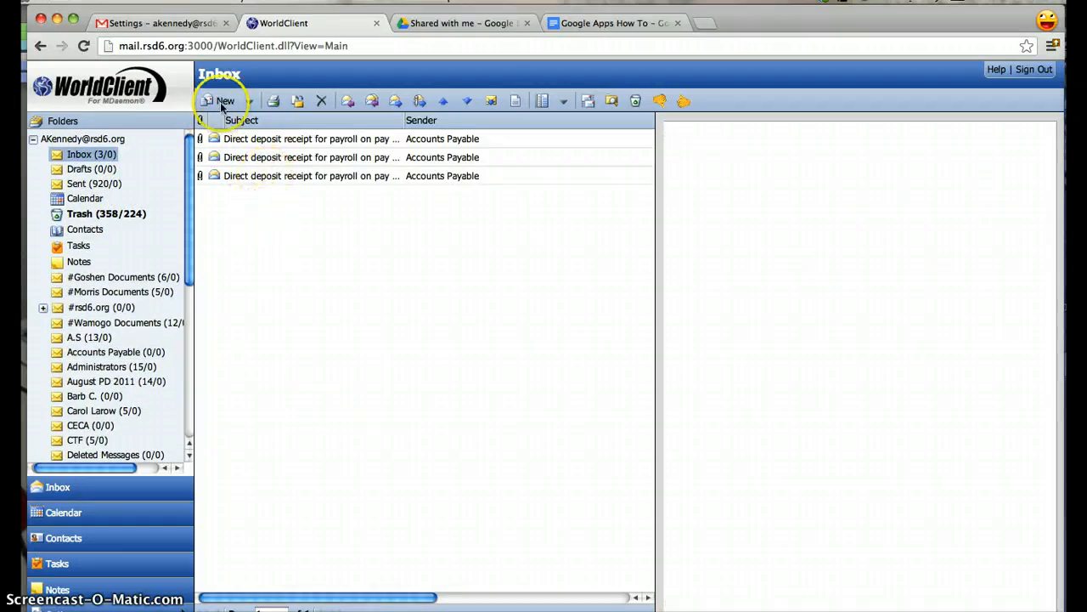
pyautogui.click(162, 23)
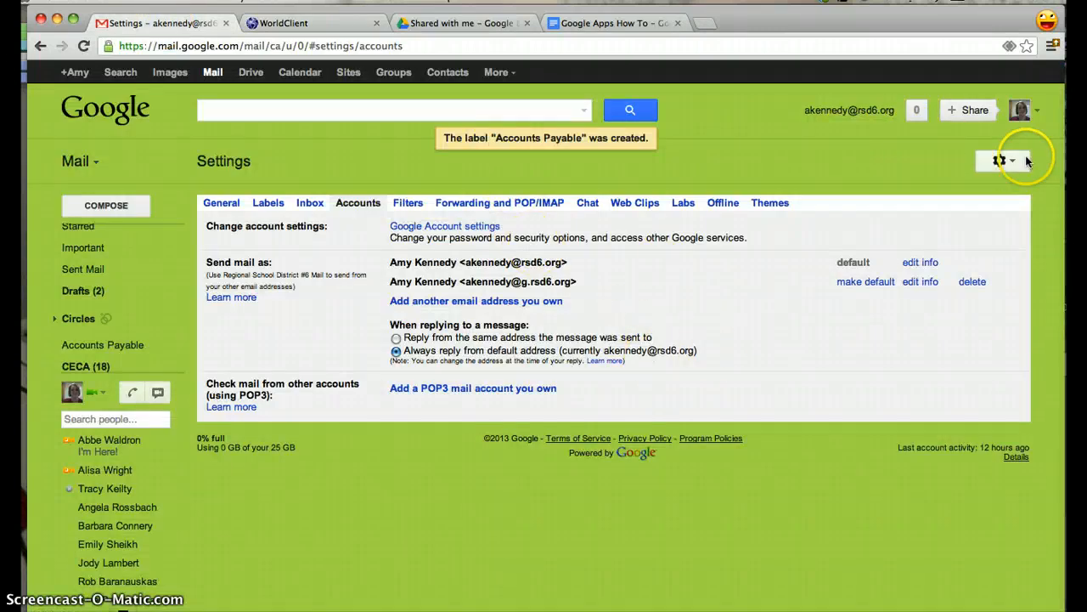
pyautogui.click(1000, 160)
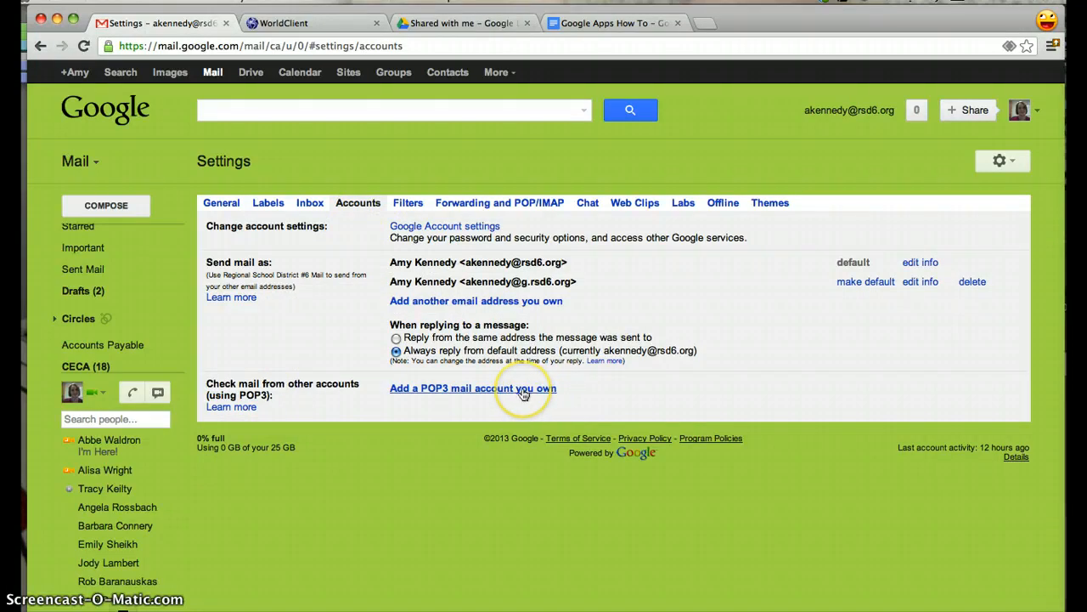
pyautogui.click(473, 388)
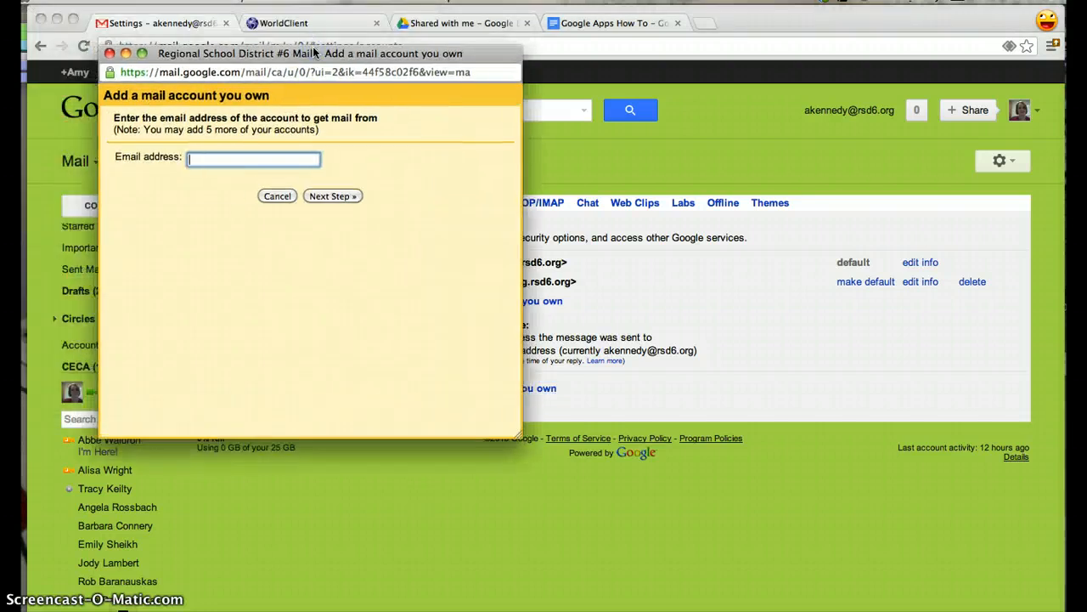
pyautogui.write('ak')
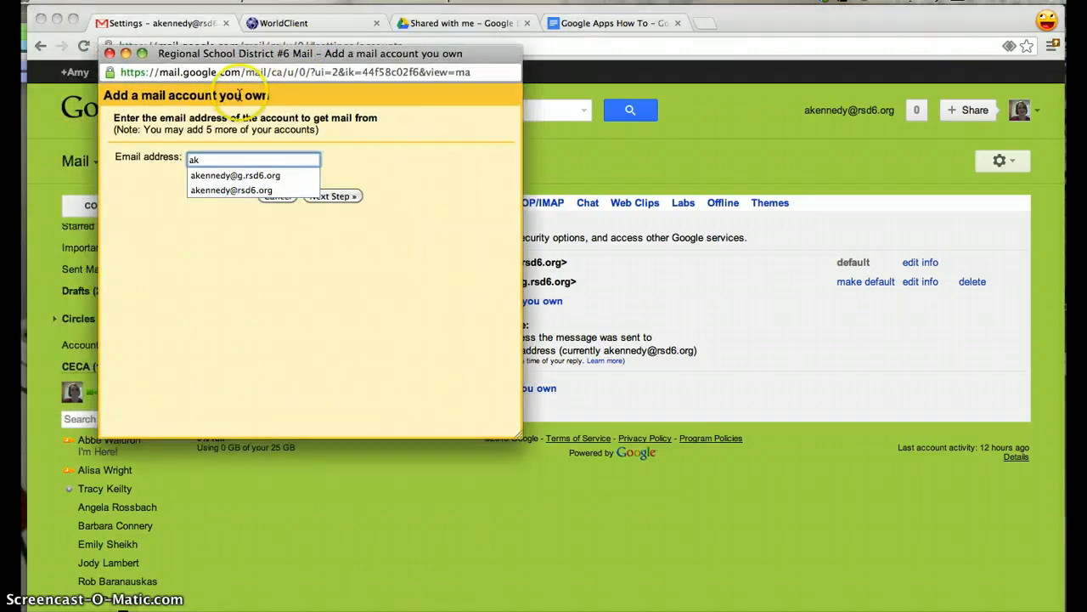
pyautogui.moveTo(234, 175)
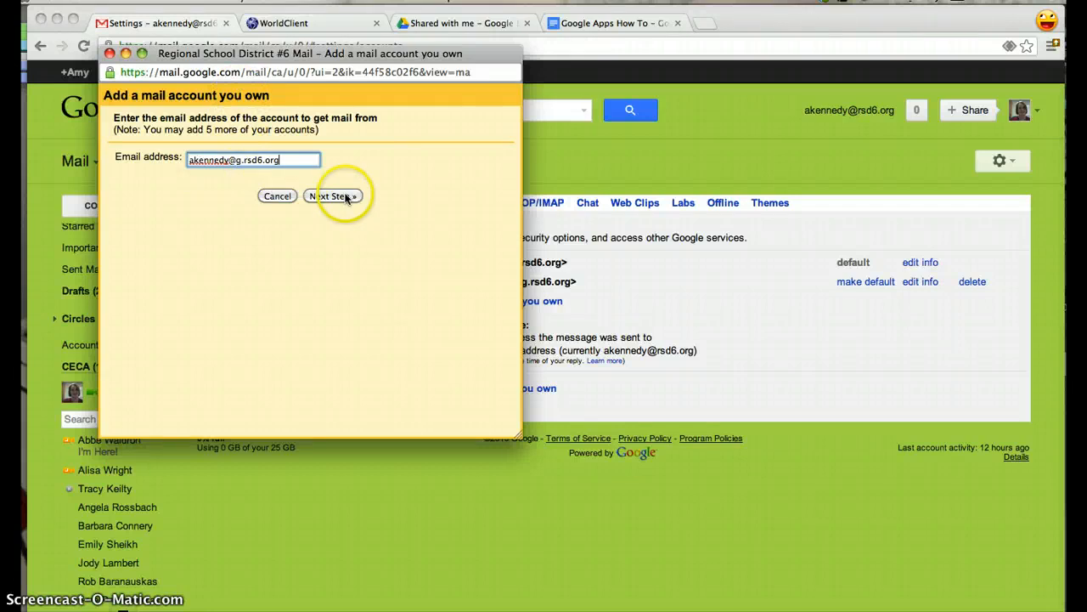
pyautogui.click(333, 195)
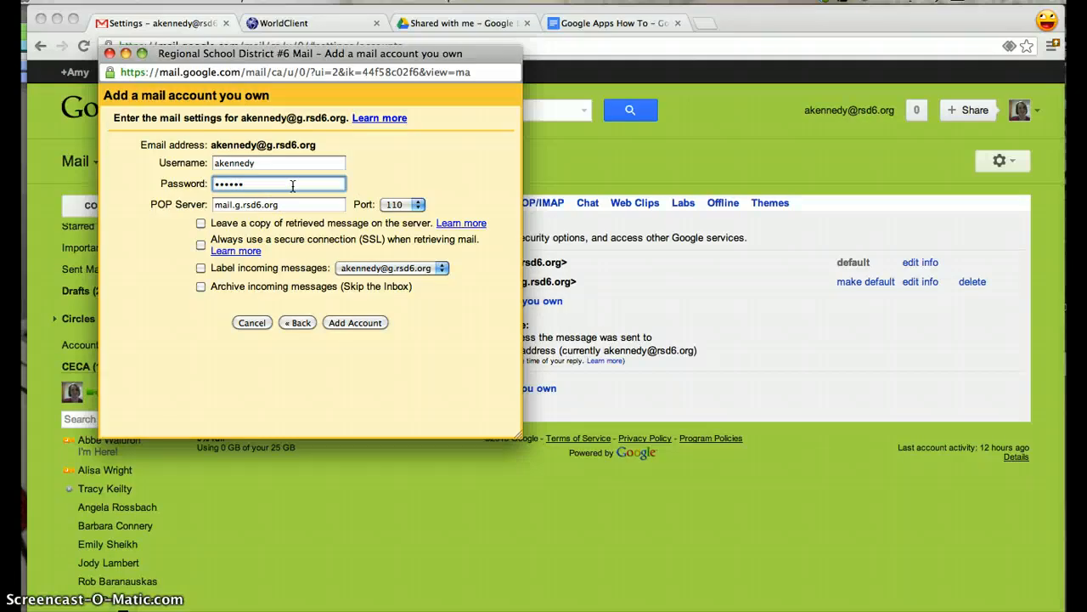
# Set POP server mail.rsd6.org, label incoming mail Accounts Payable, and add the account
pyautogui.click(278, 204)
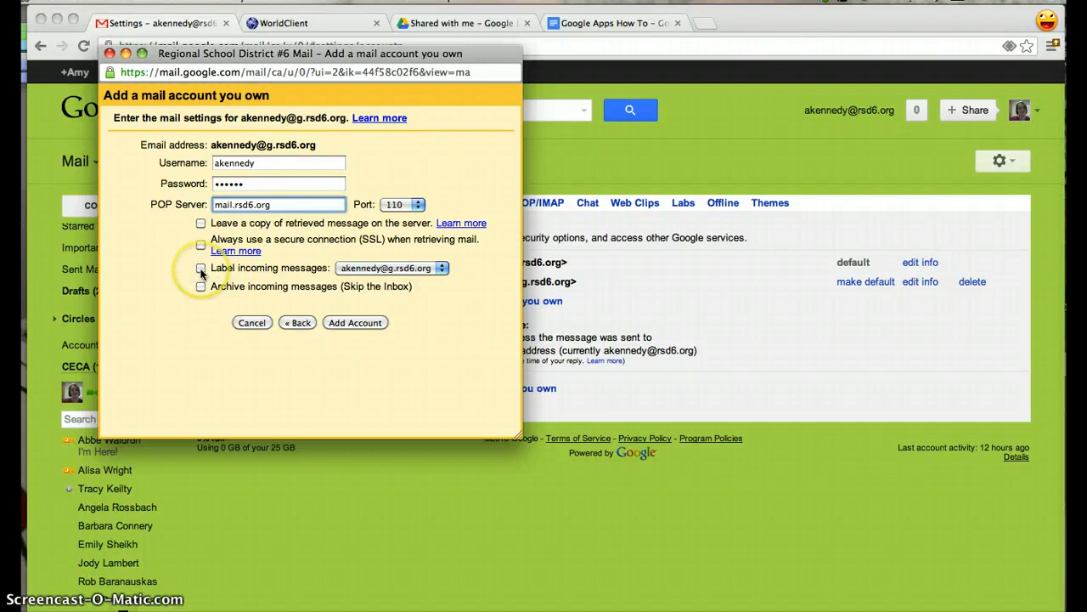
pyautogui.click(201, 269)
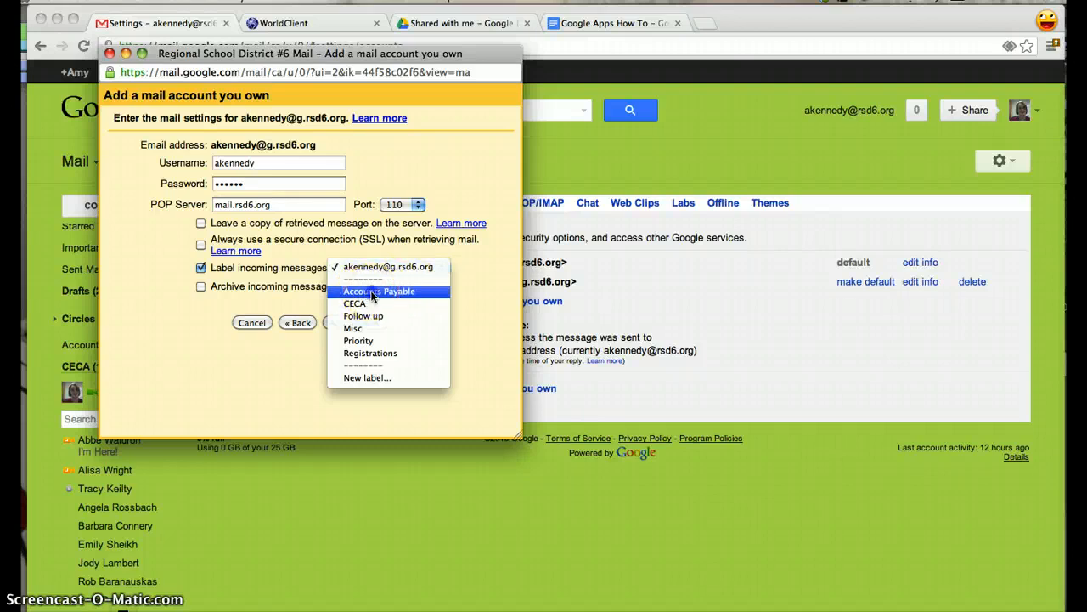
pyautogui.click(381, 292)
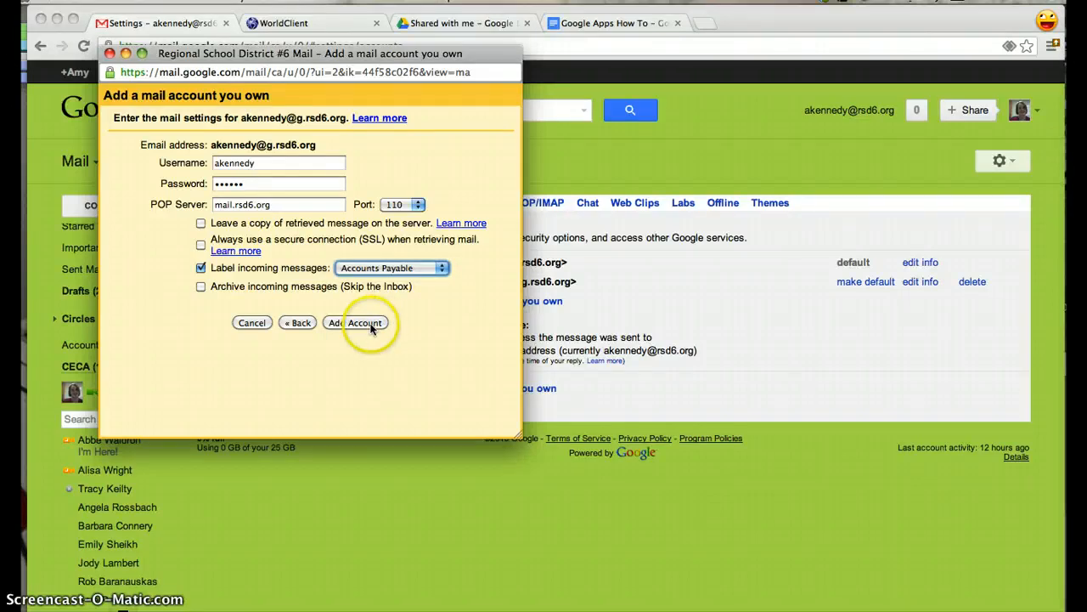
pyautogui.click(353, 322)
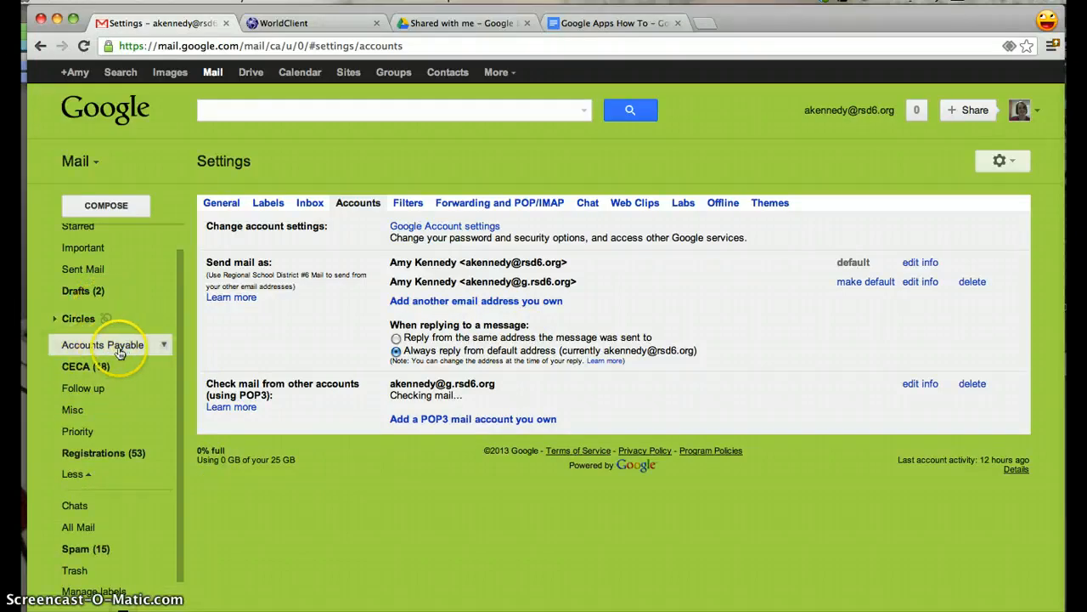
pyautogui.moveTo(102, 343)
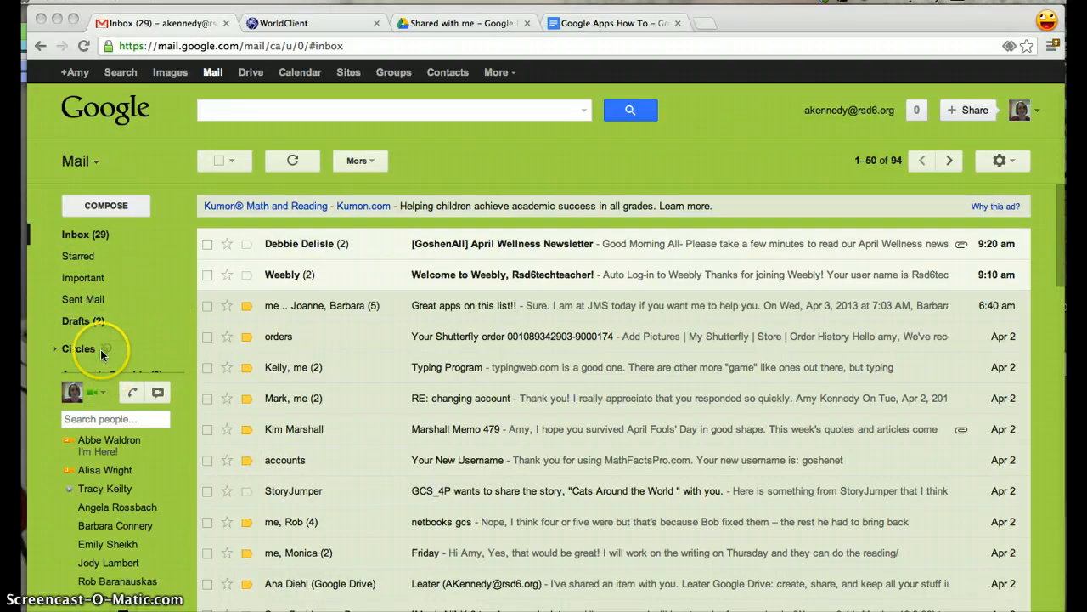
# Expand the label list and view the Accounts Payable label with the three fetched receipts
pyautogui.click(78, 349)
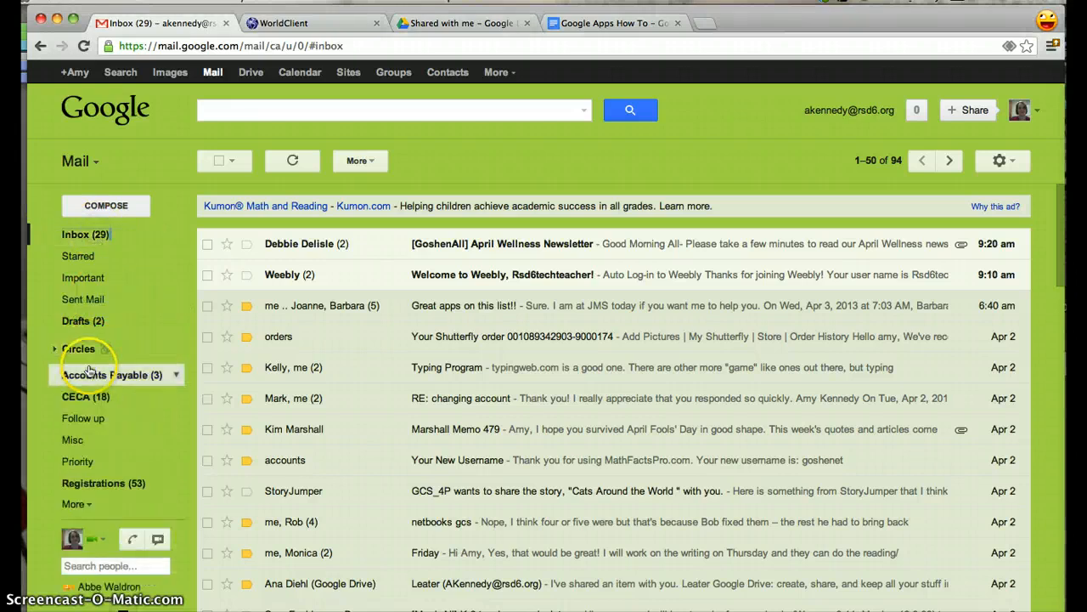
pyautogui.click(105, 375)
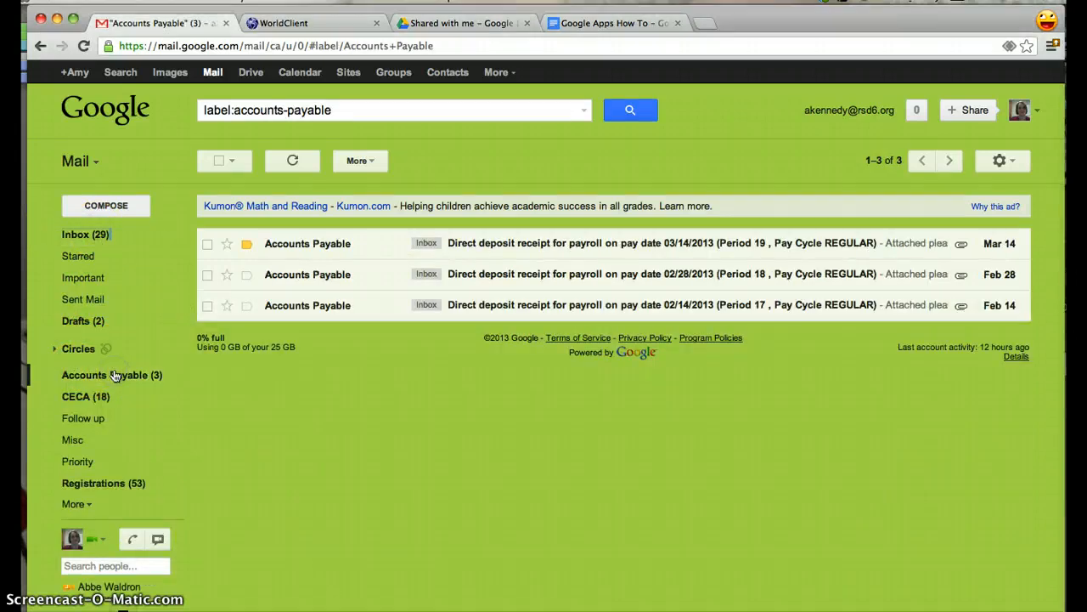